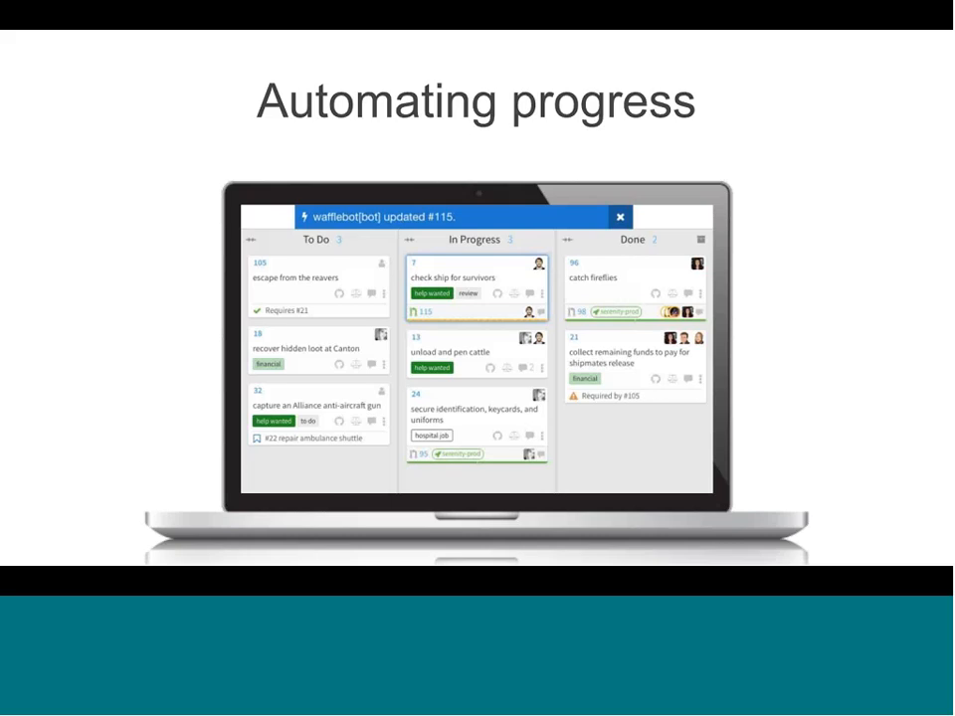
Sign in through GitHub with public and private repository access.
key(Right)
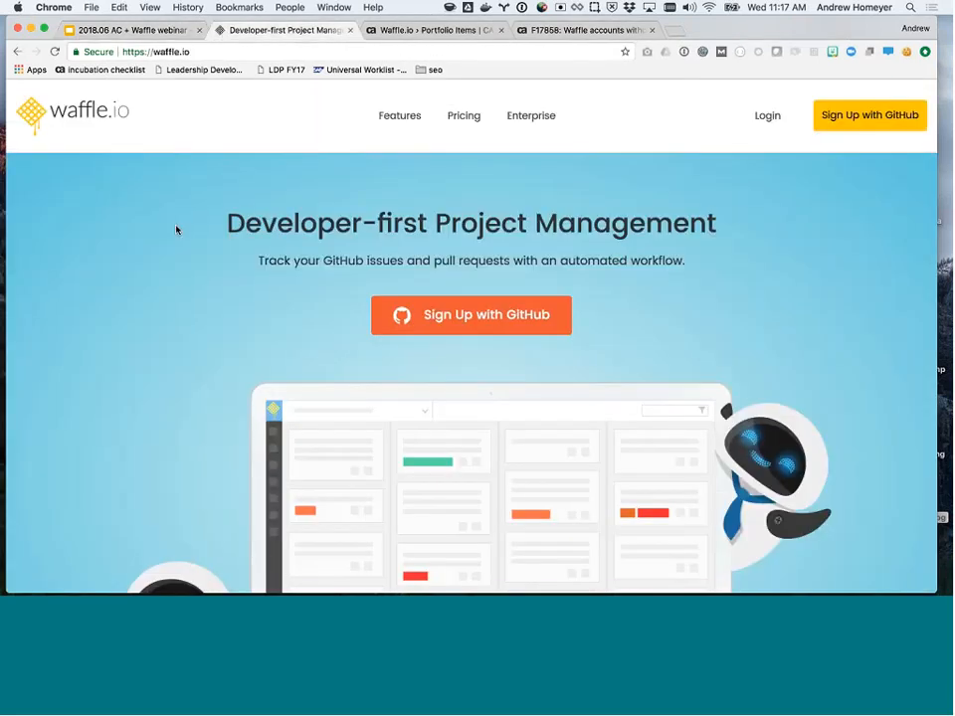
mouse_move(157, 262)
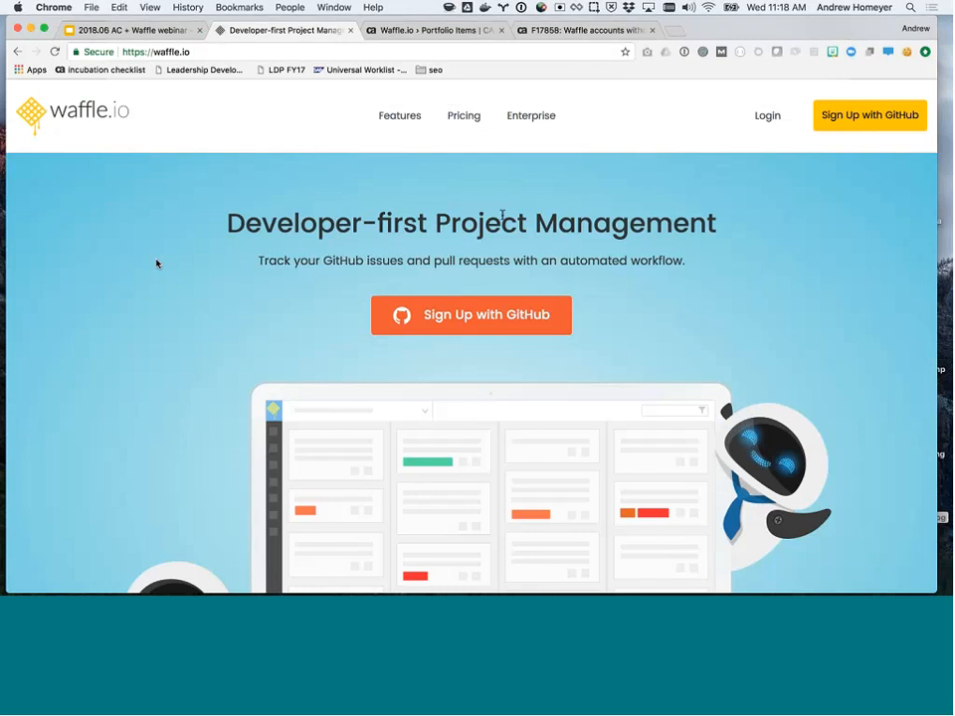
mouse_move(767, 118)
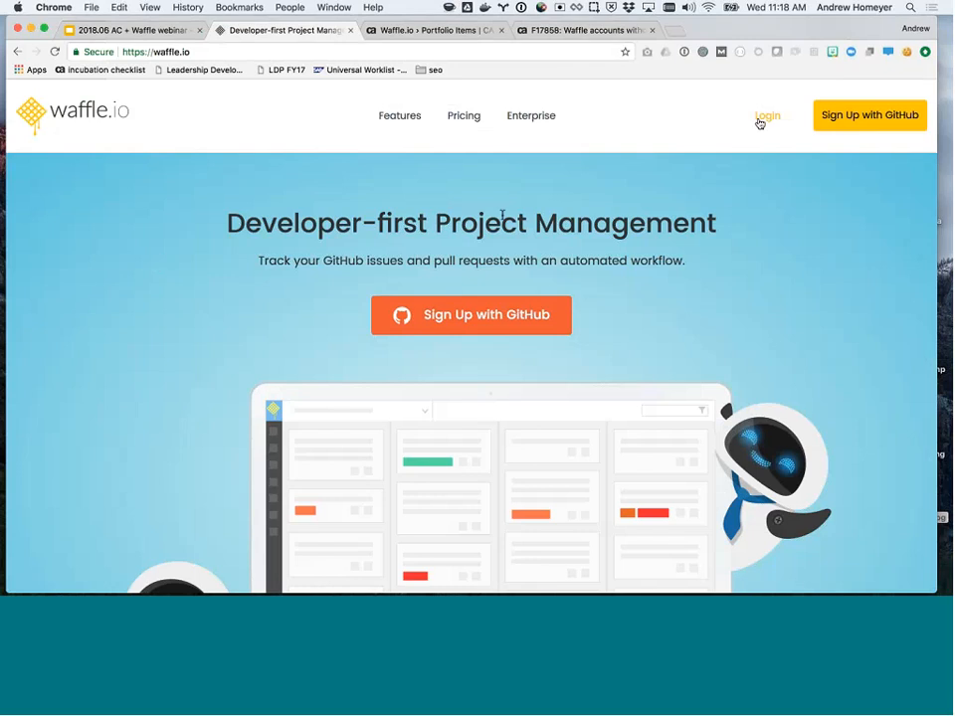
click(767, 115)
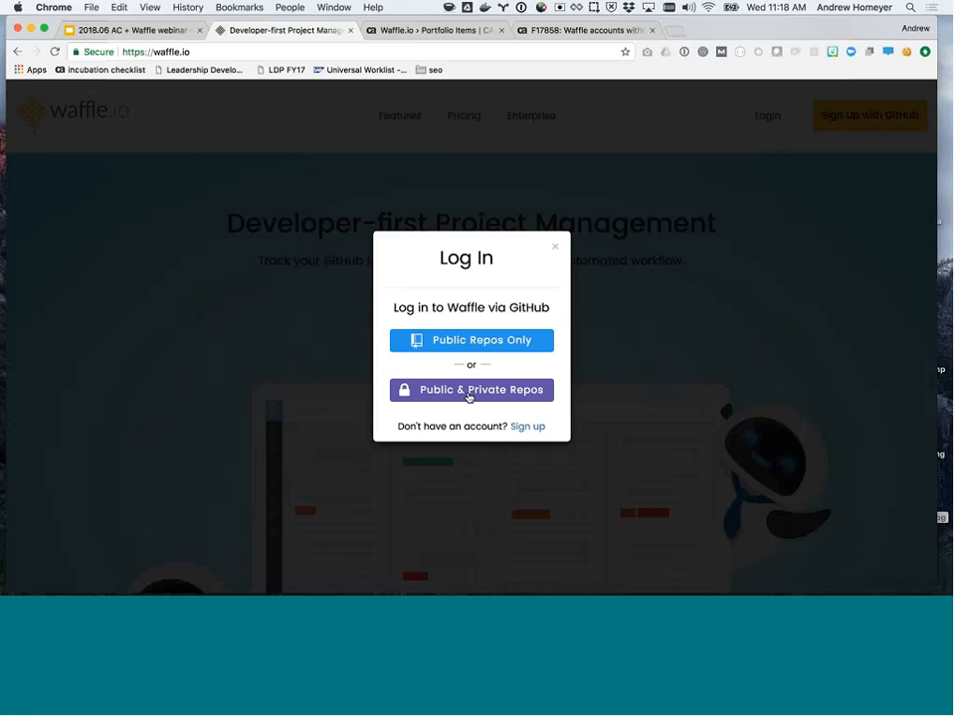
click(471, 389)
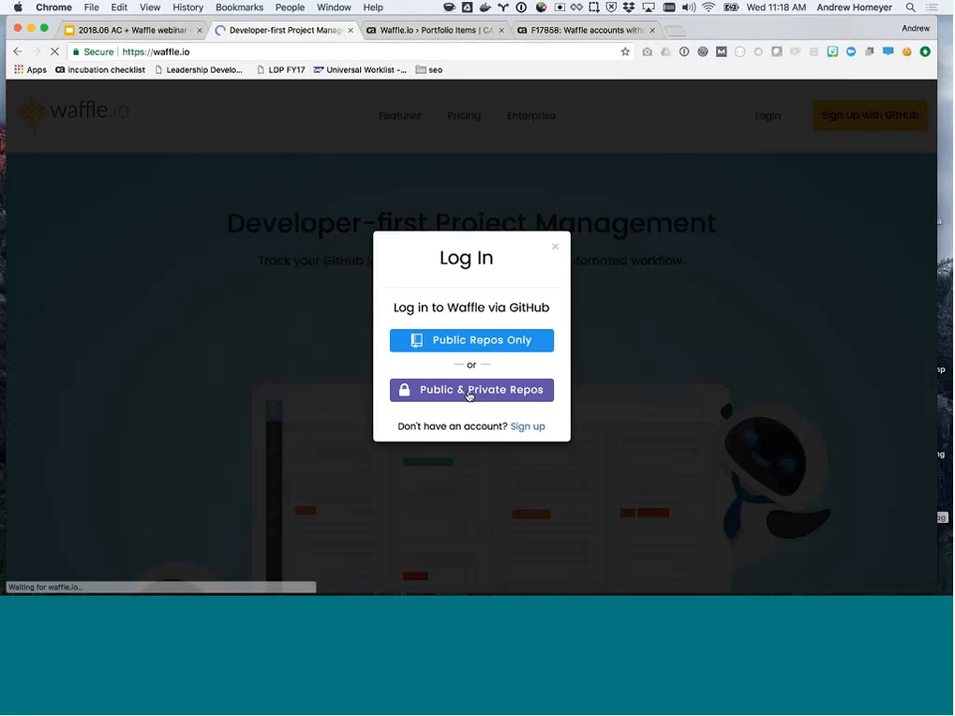
click(470, 389)
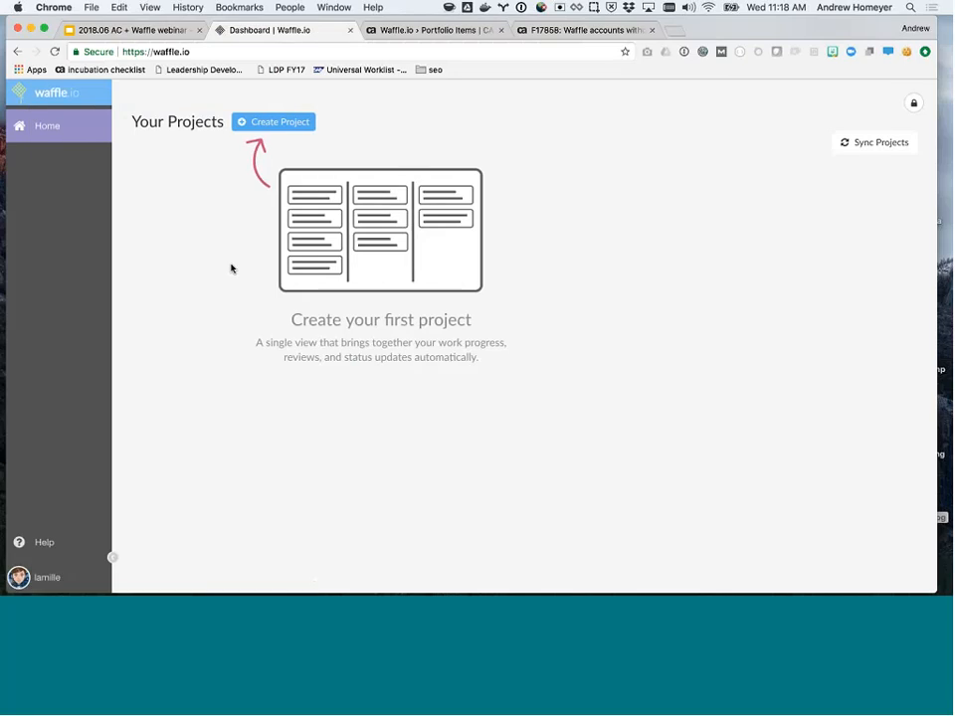
mouse_move(505, 168)
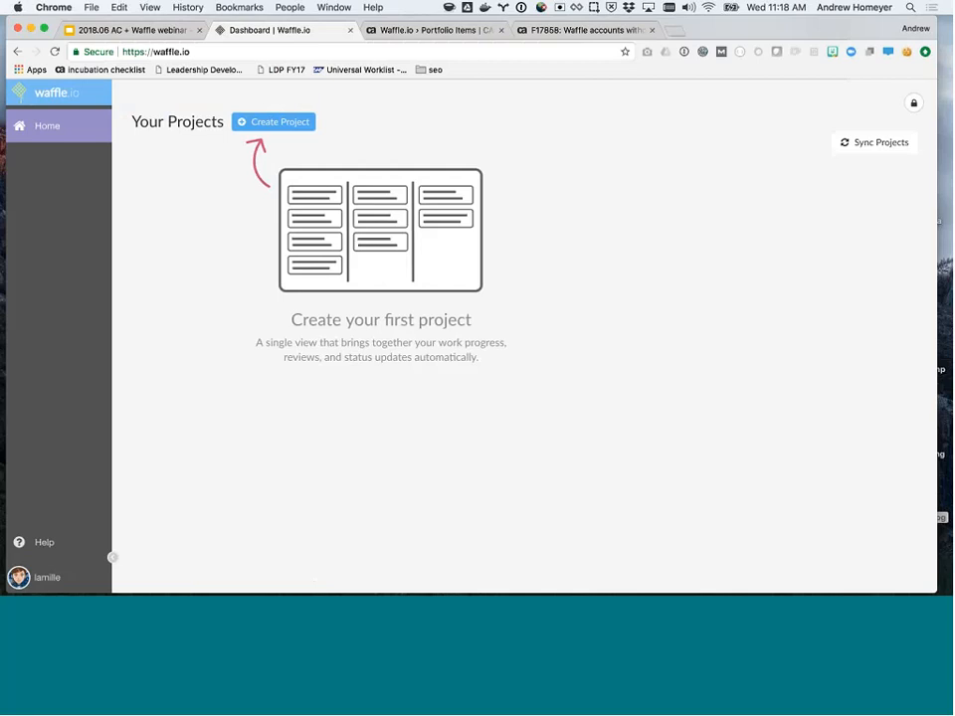
Start a new project to list the available GitHub repositories.
click(274, 121)
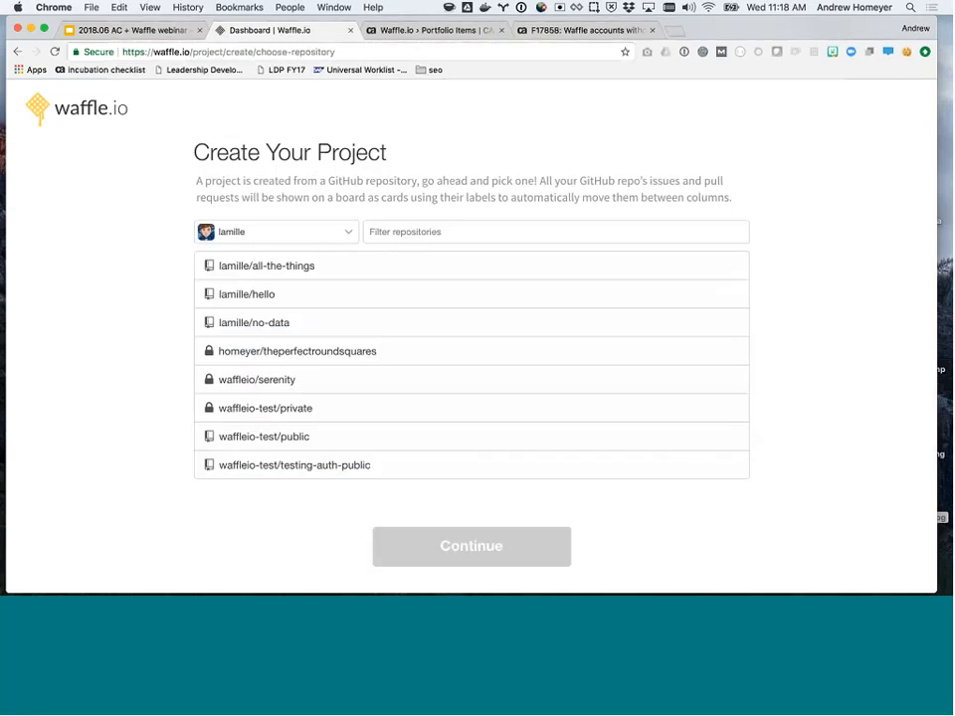
mouse_move(149, 207)
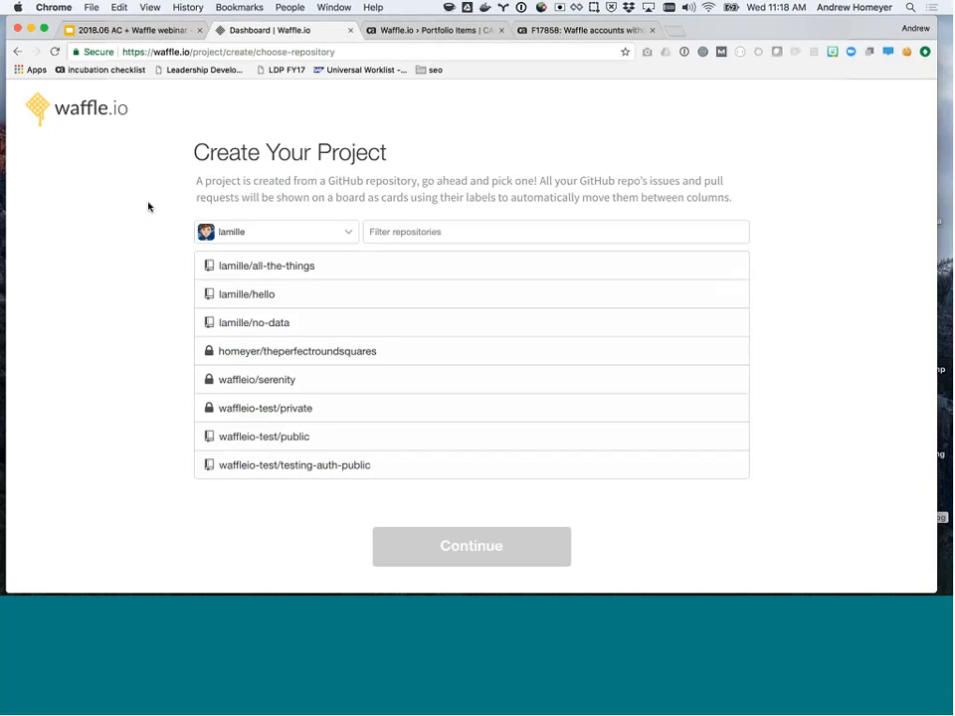
mouse_move(270, 373)
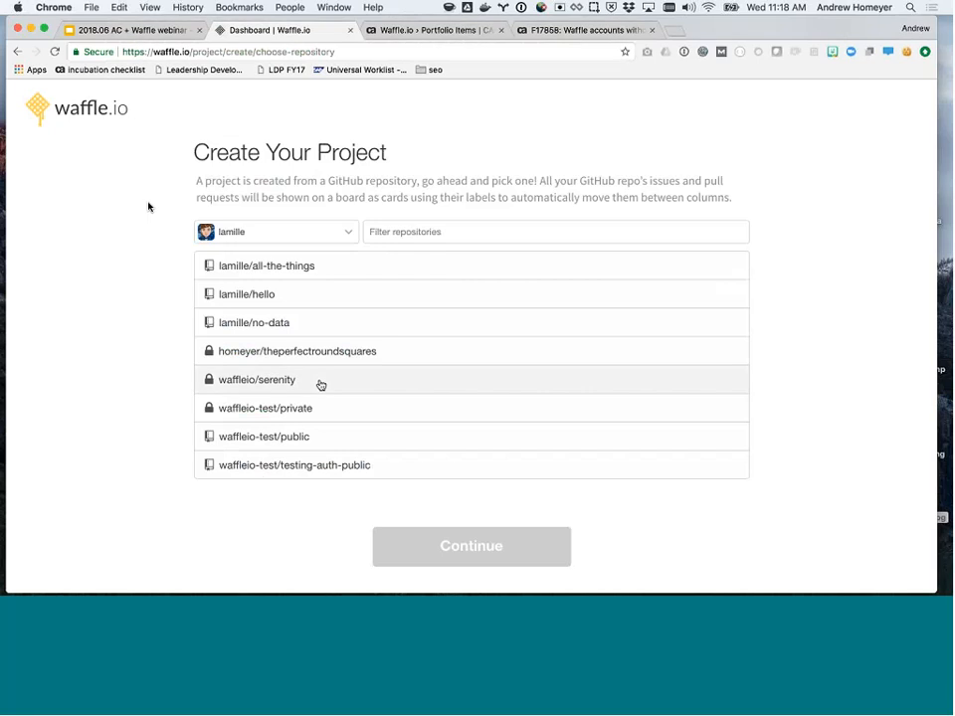
Choose waffleio/serenity as the project repository and continue.
click(257, 379)
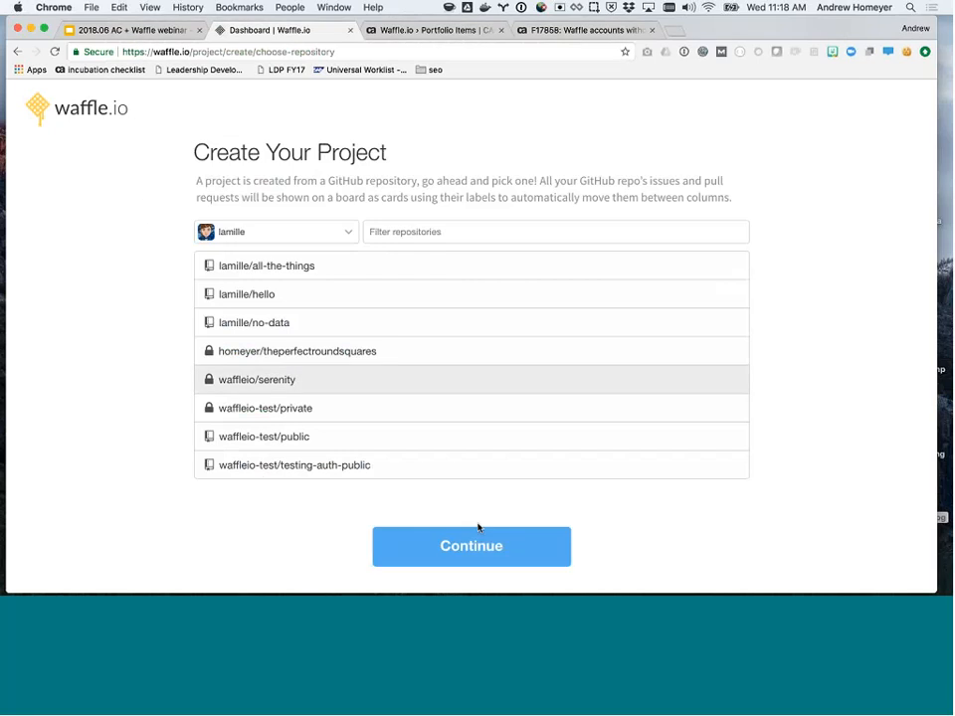
click(471, 545)
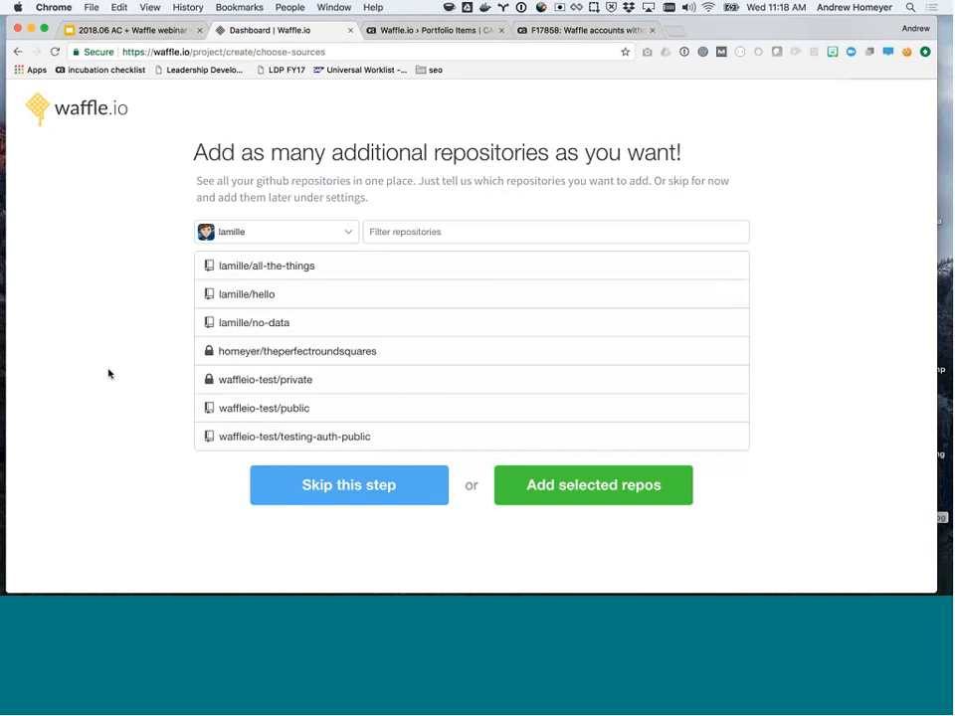
mouse_move(338, 494)
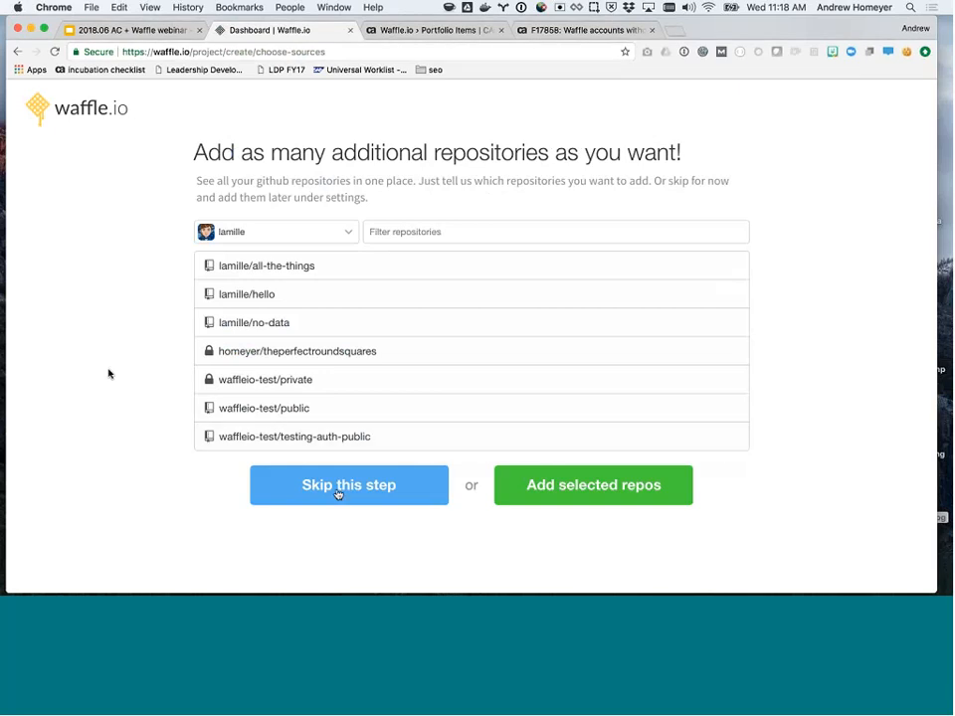
Skip adding additional repositories.
click(348, 485)
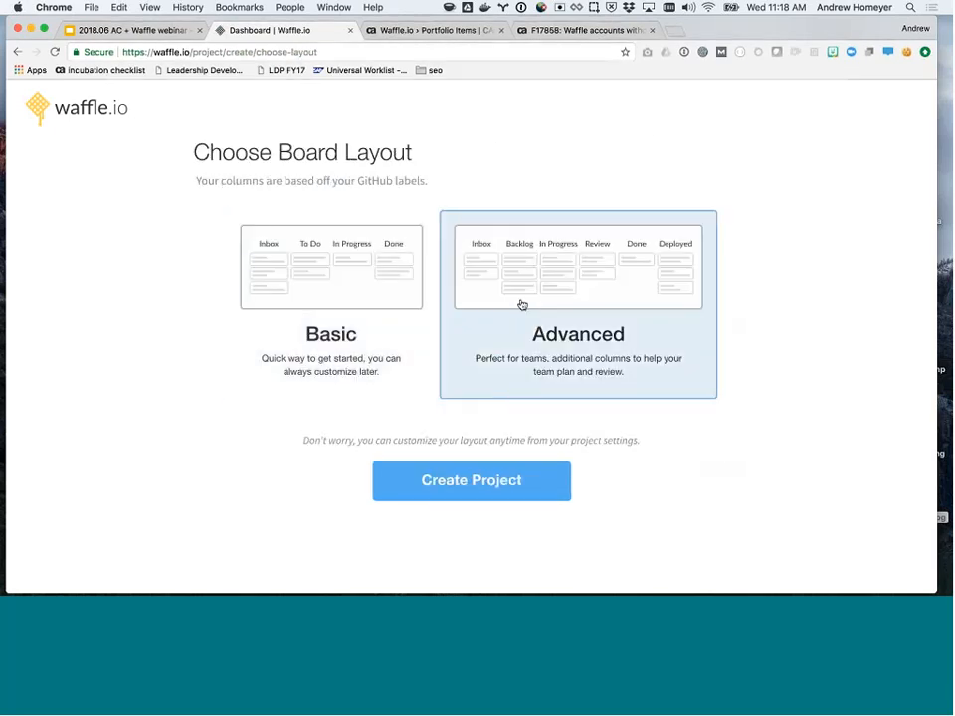
mouse_move(145, 306)
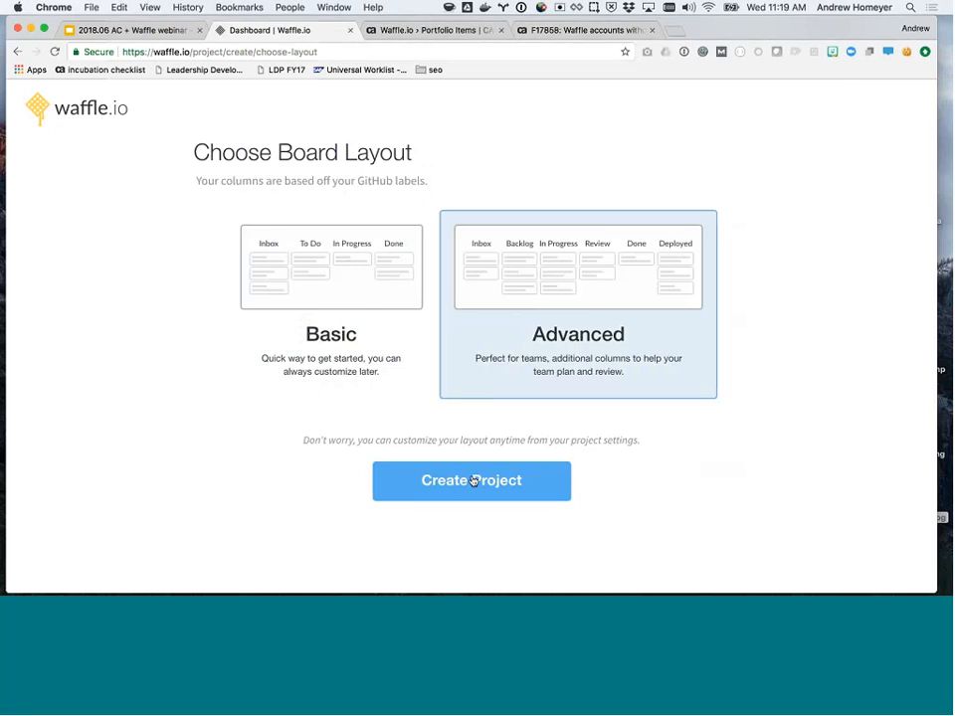
Create the waffleio/serenity project with the Advanced board layout.
click(470, 481)
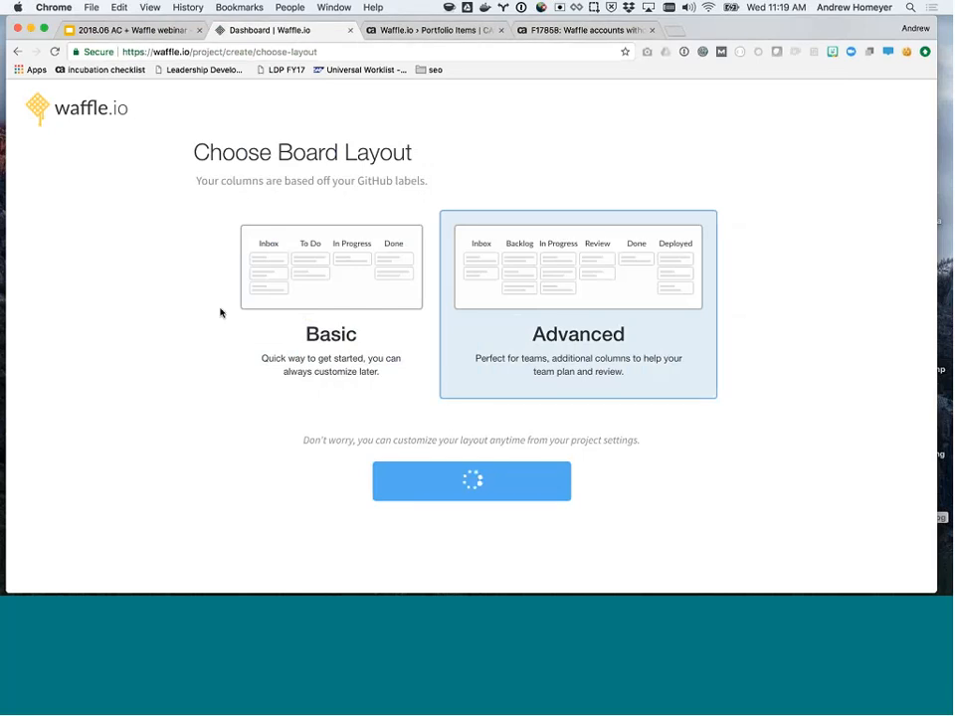
click(578, 303)
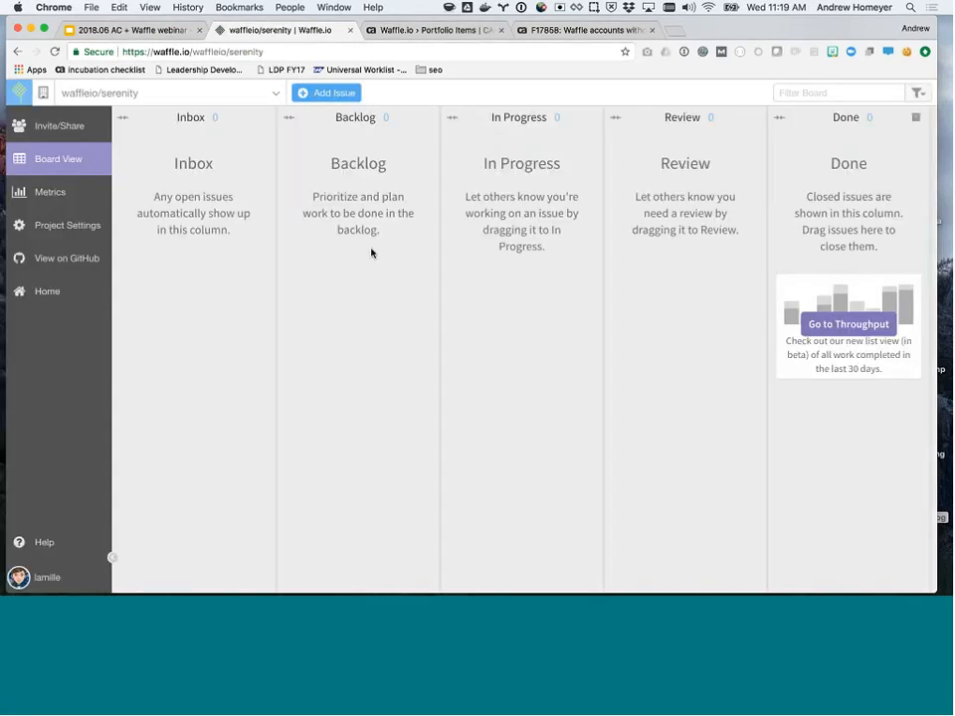
mouse_move(440, 381)
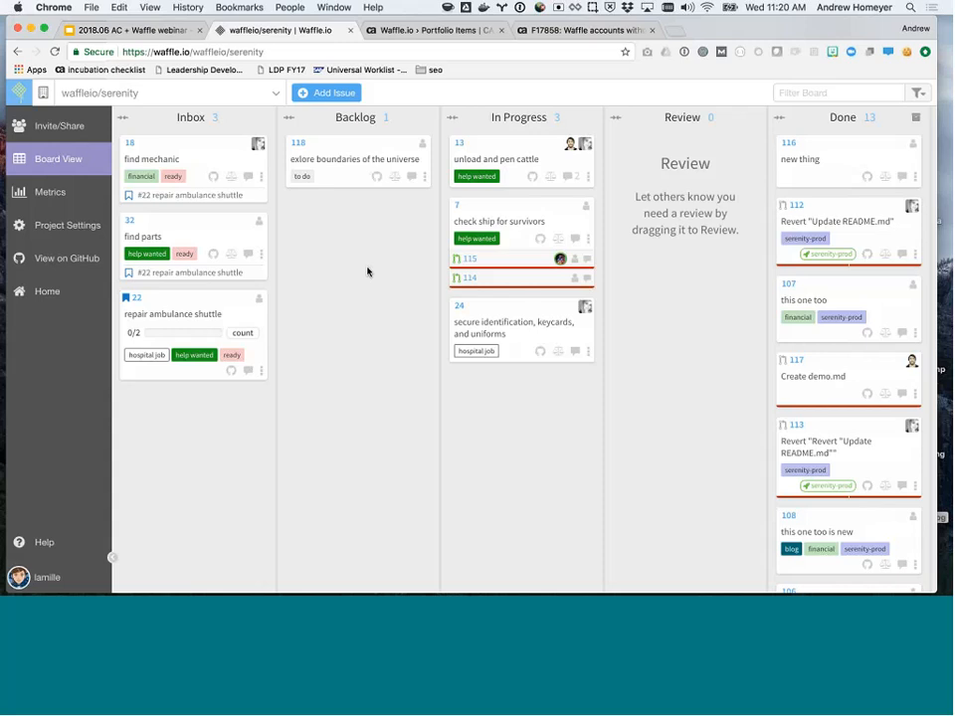
mouse_move(332, 147)
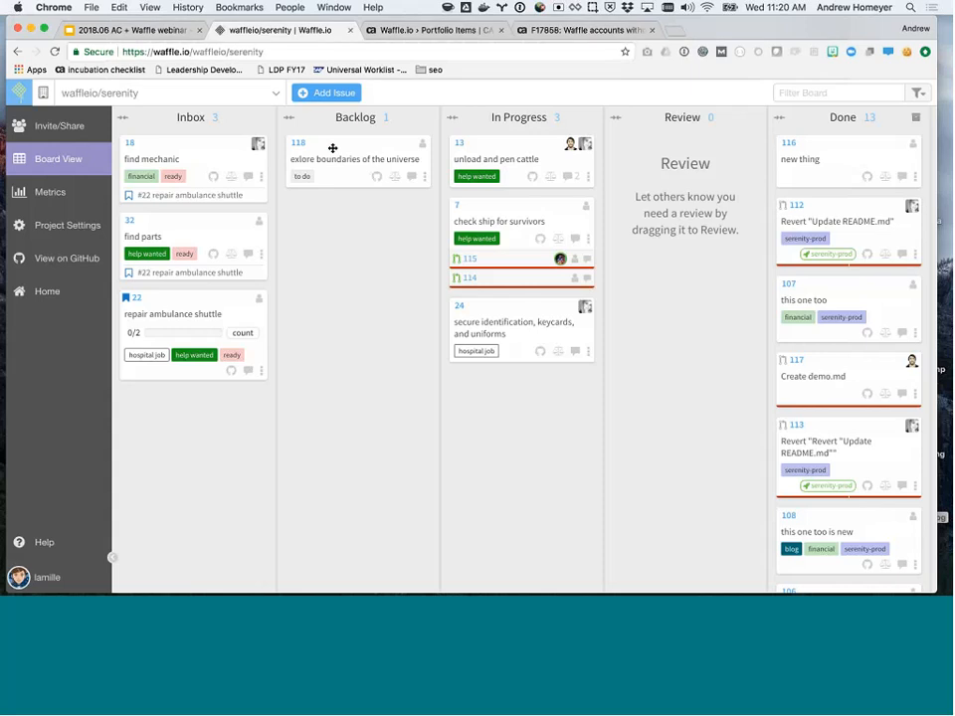
mouse_move(328, 154)
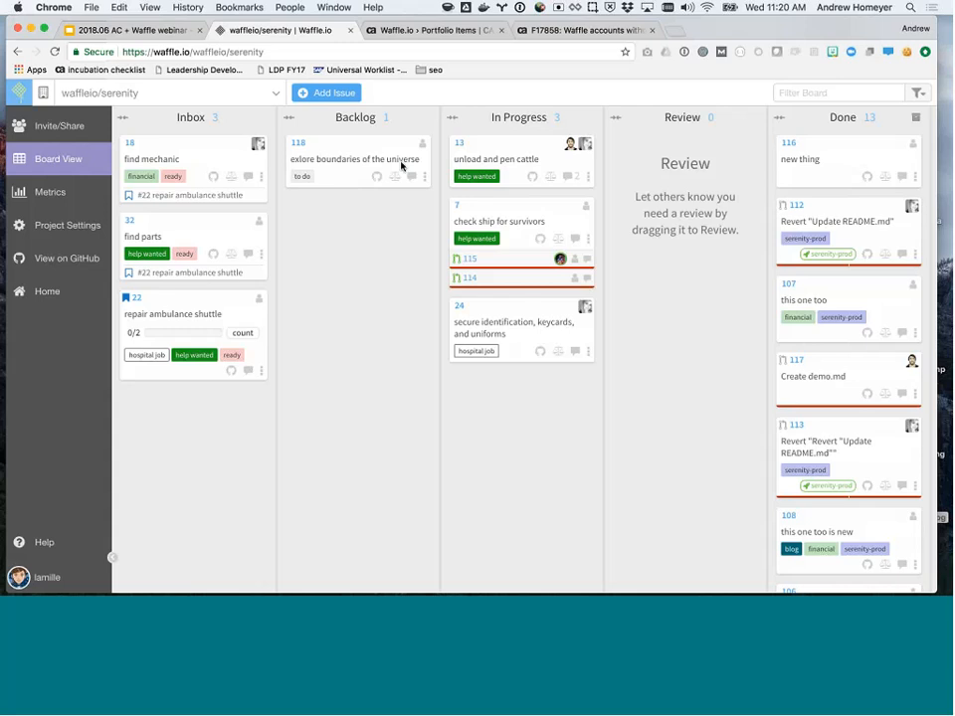
mouse_move(340, 192)
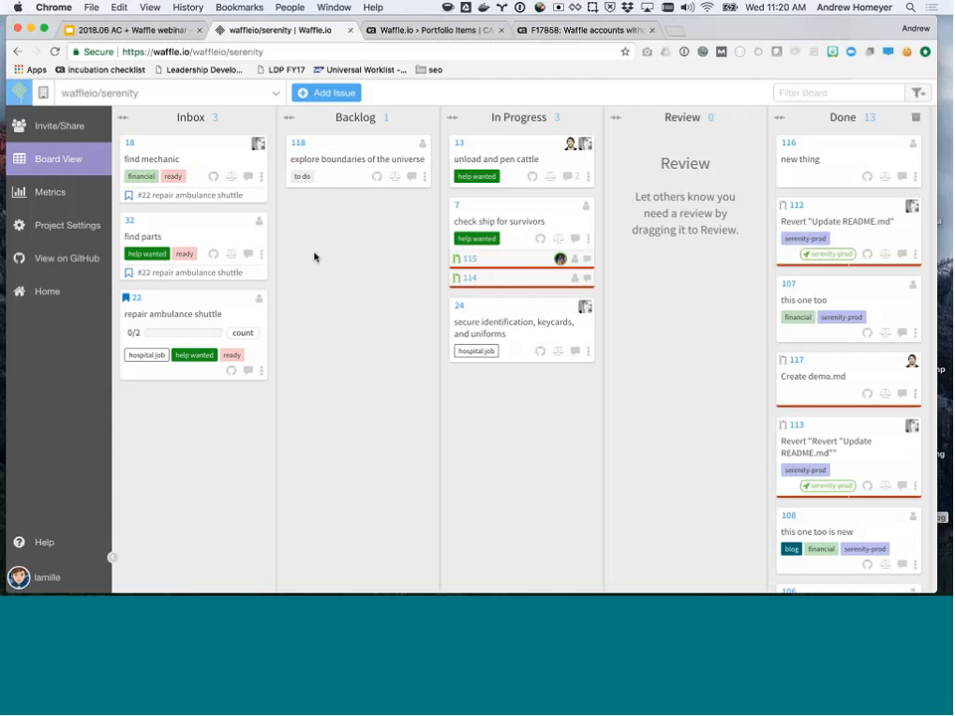
mouse_move(360, 257)
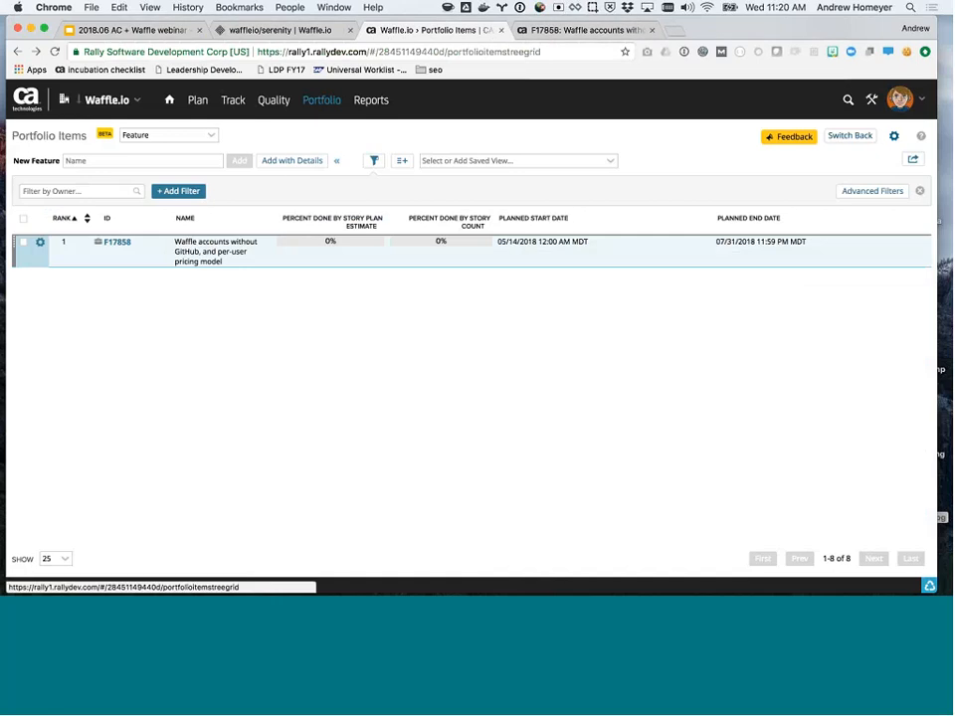
View feature F17858 in Agile Central, then return to the waffleio/serenity tab.
click(322, 99)
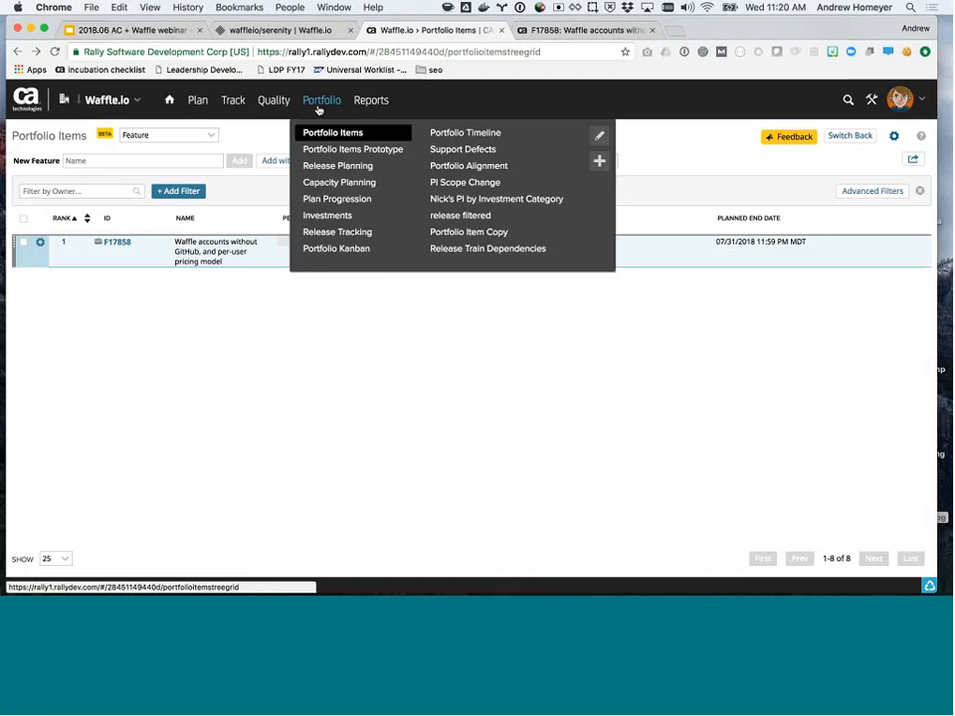
click(333, 133)
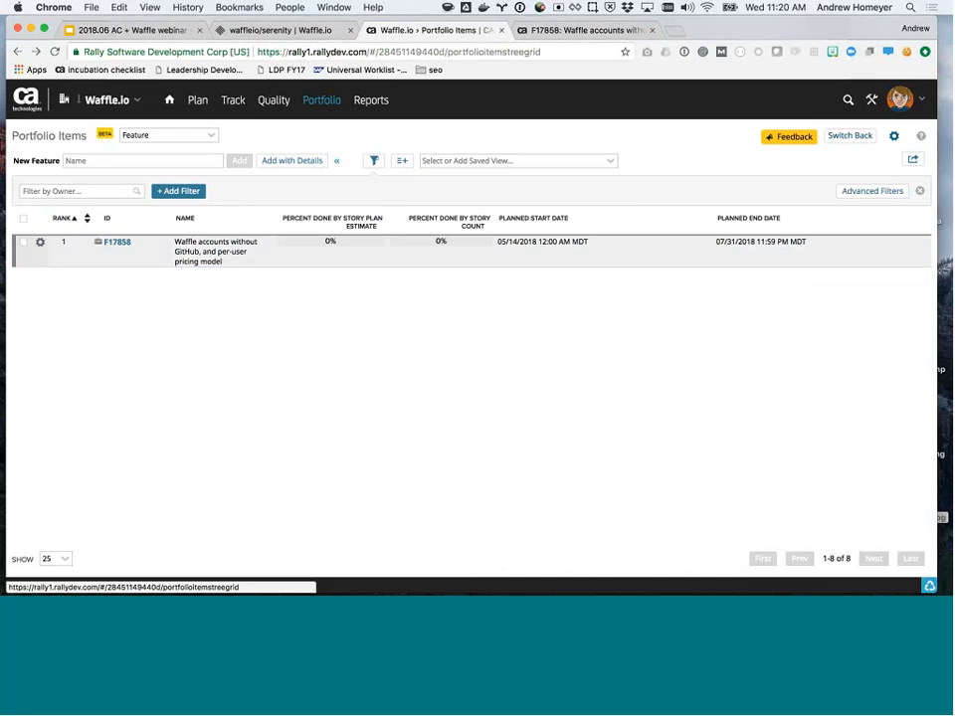
click(117, 241)
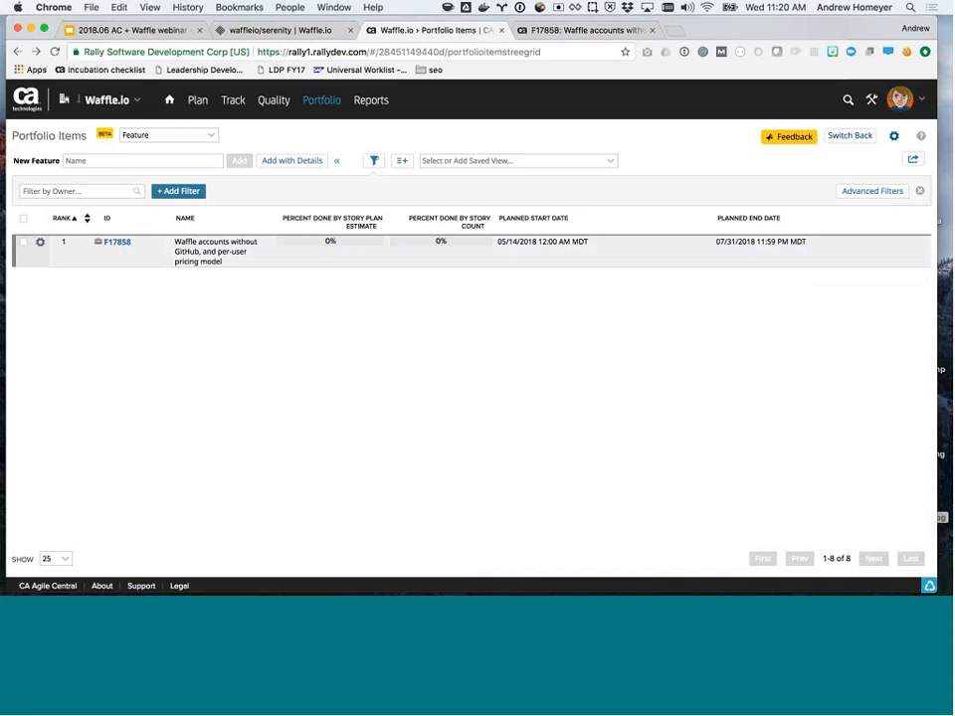
mouse_move(236, 375)
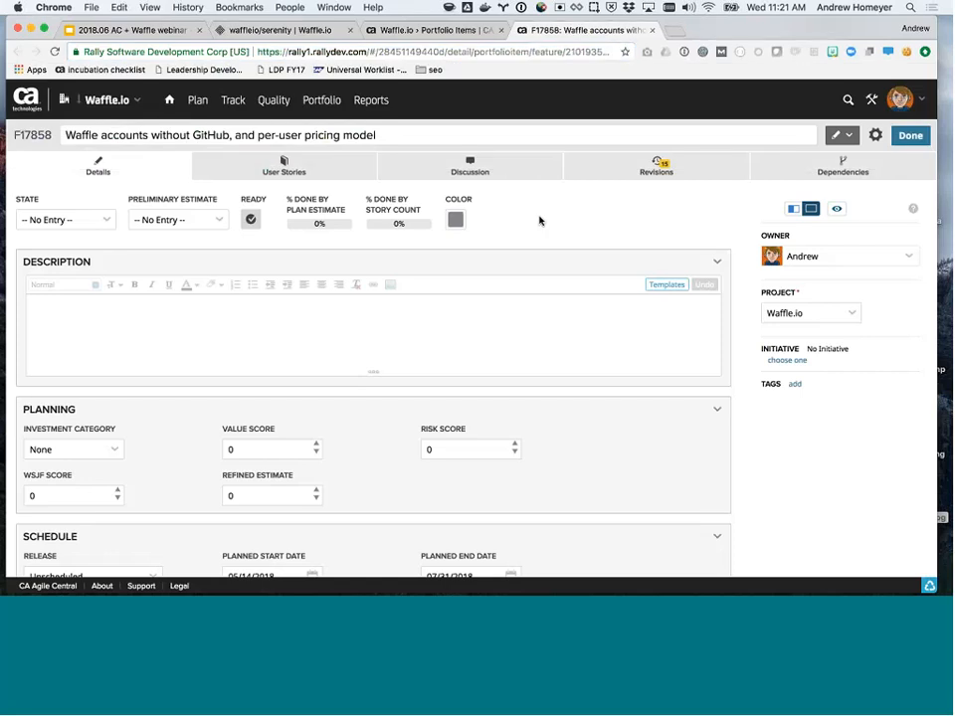
click(283, 30)
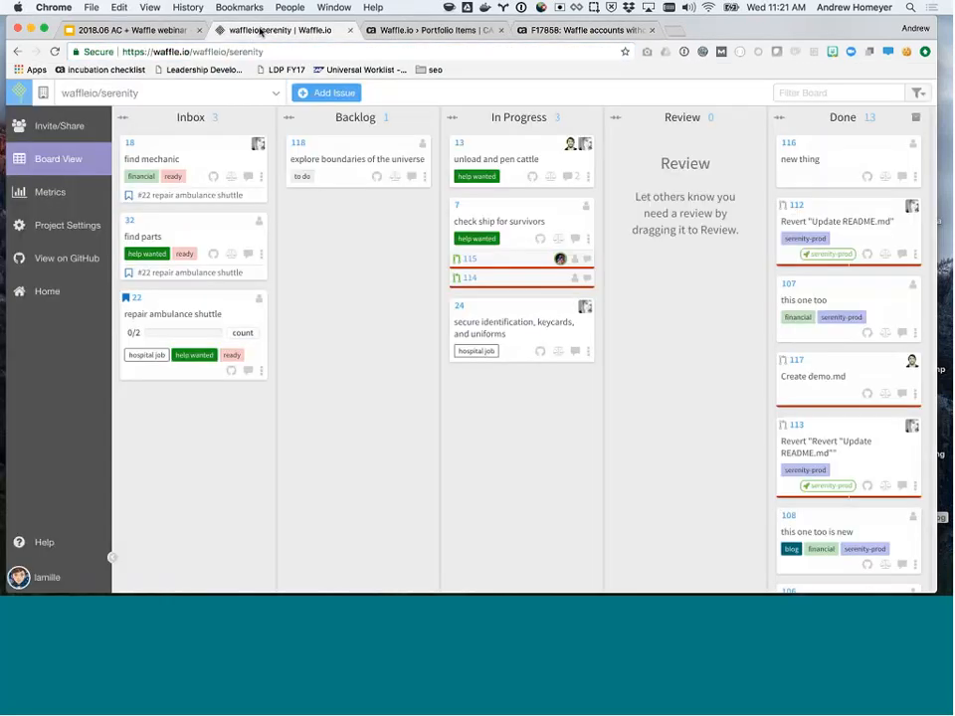
mouse_move(304, 152)
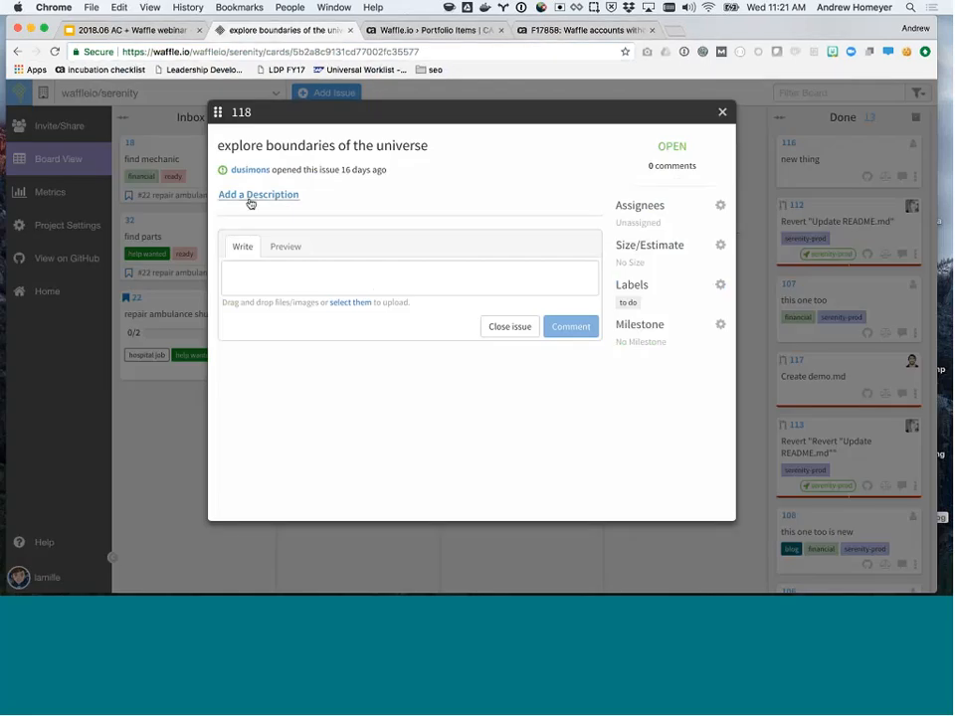
Set issue 118's description to 'child of' the feature URL, update, and close.
click(258, 194)
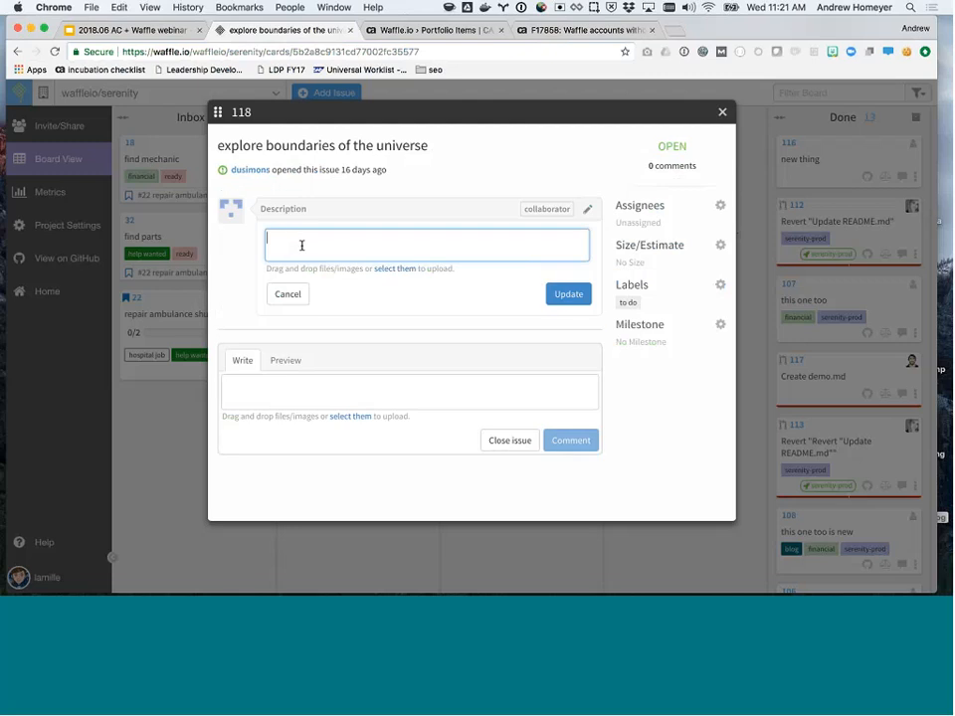
text(child of:)
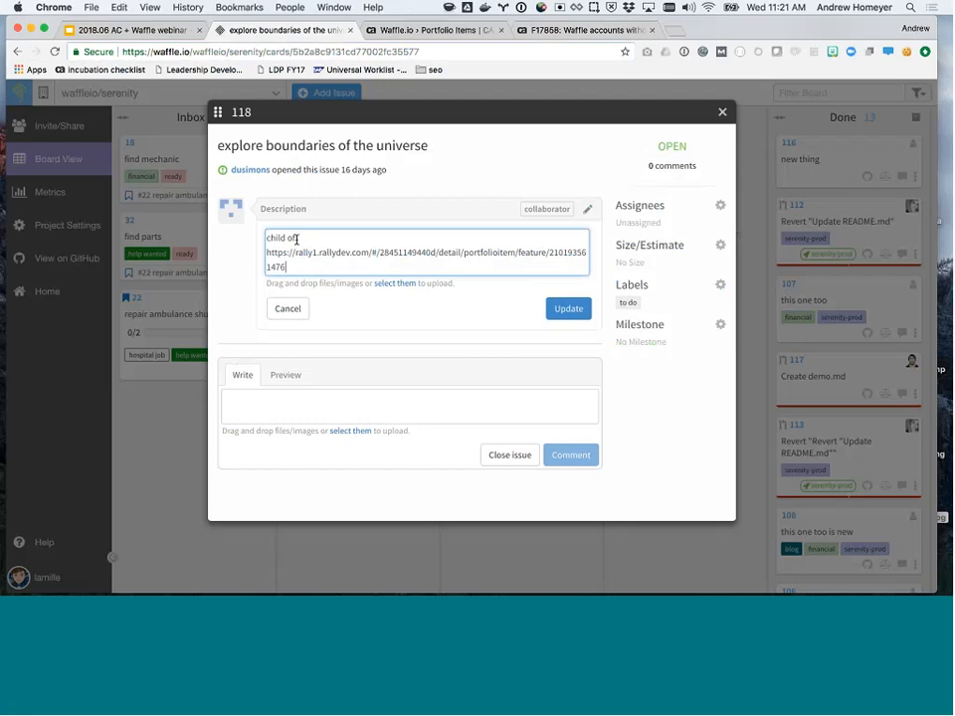
click(568, 308)
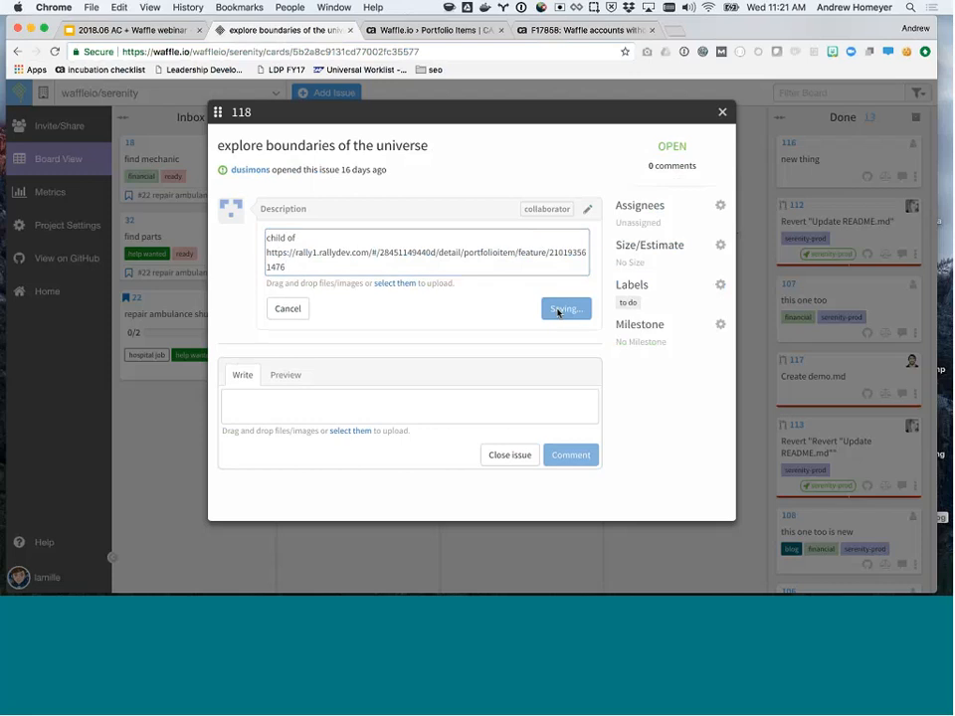
click(565, 309)
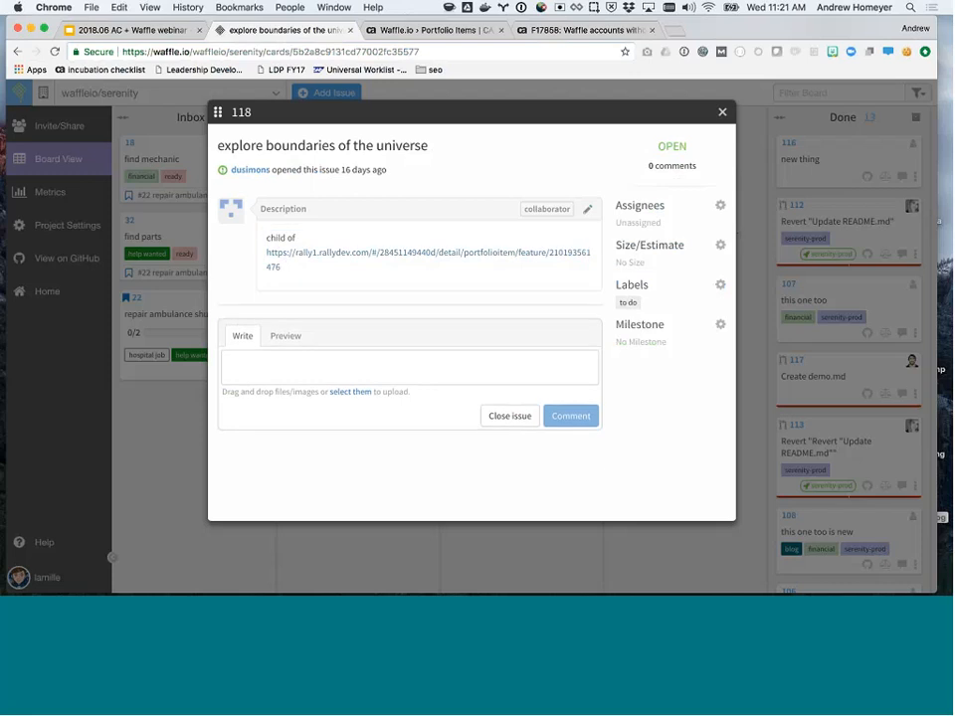
click(722, 111)
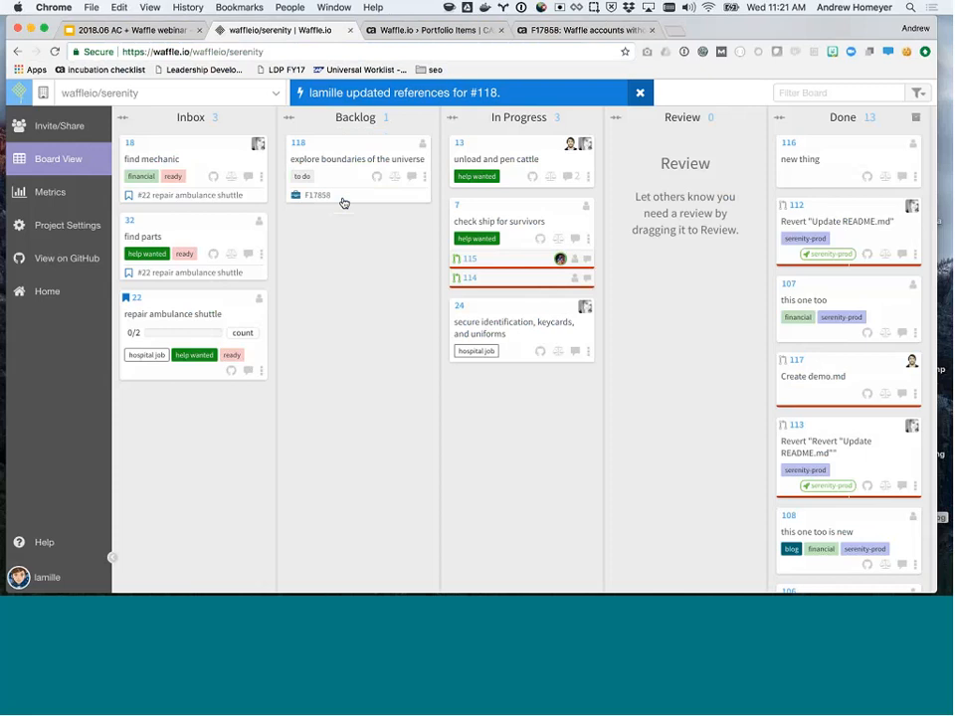
mouse_move(318, 199)
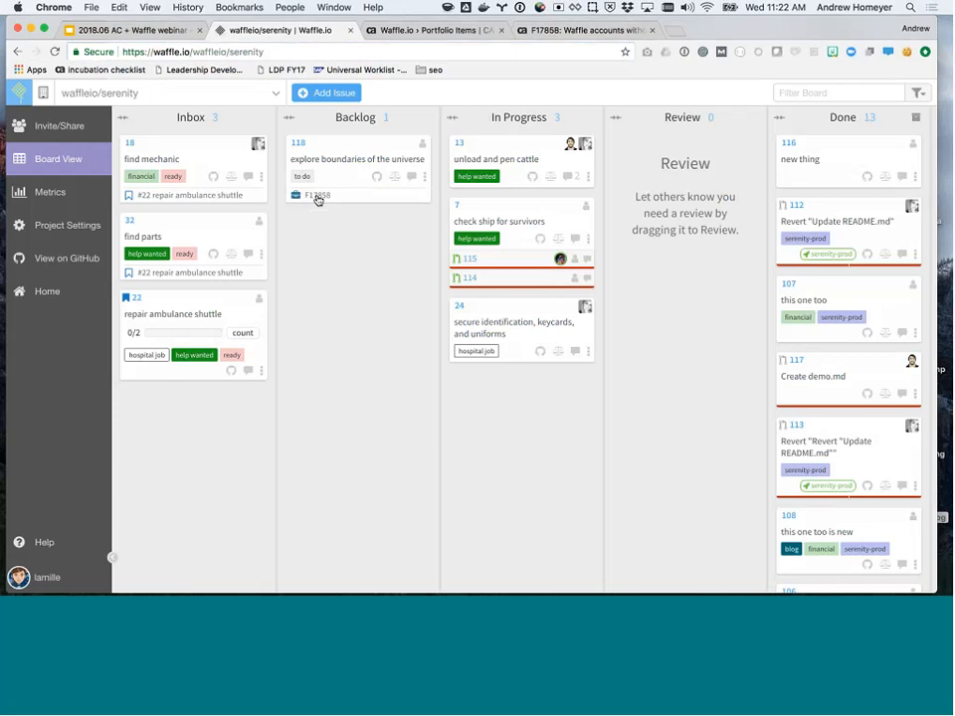
mouse_move(318, 200)
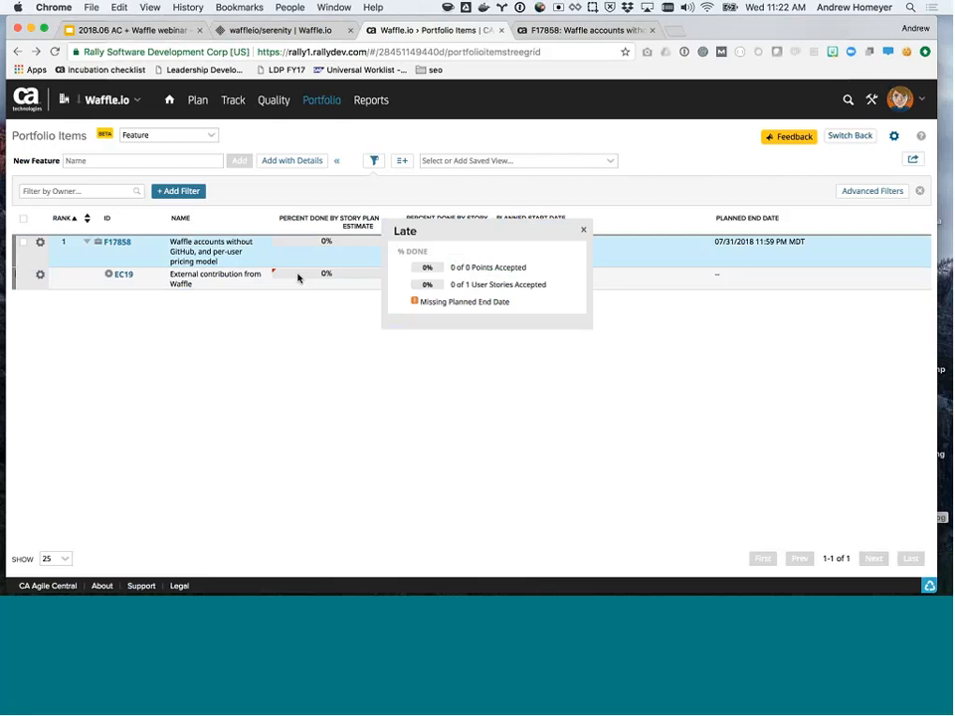
mouse_move(298, 279)
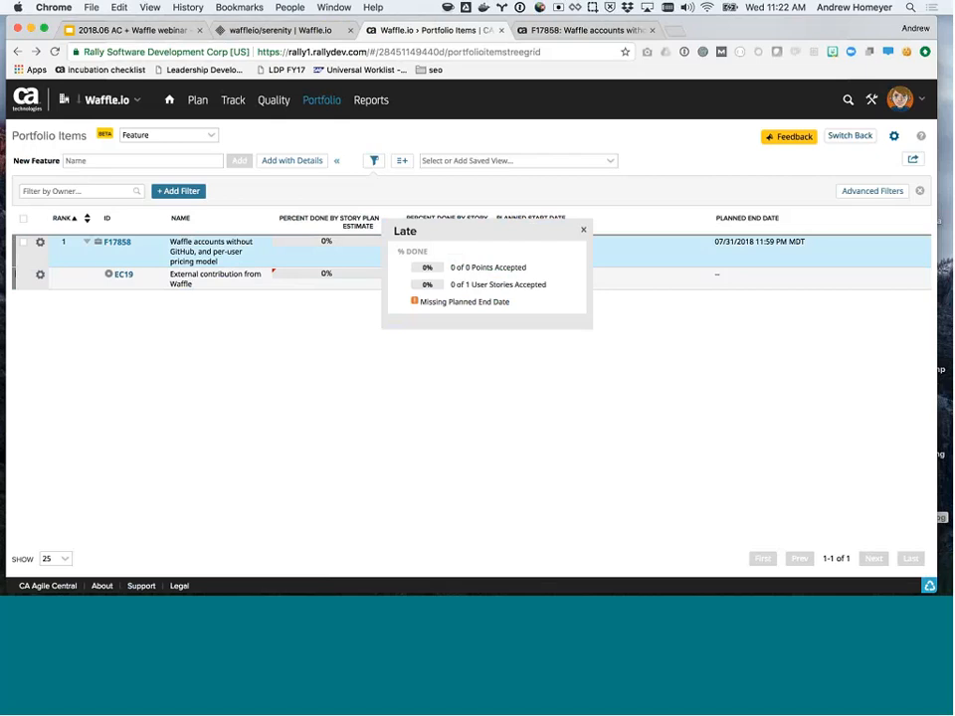
Drag issue 118 from Backlog to the Done column on the Waffle board.
click(278, 30)
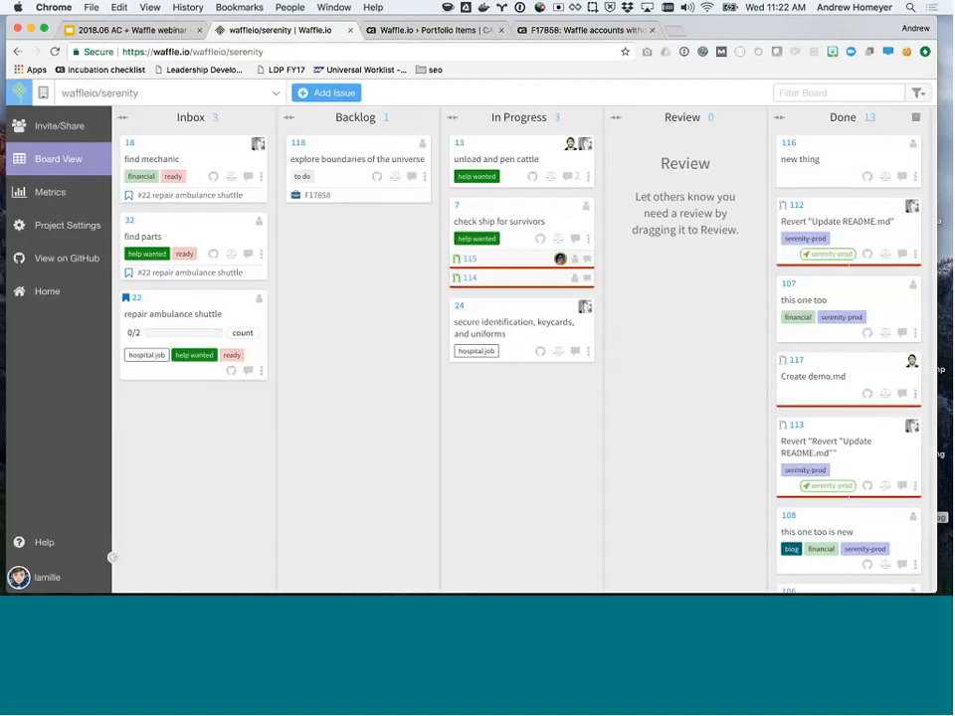
drag(356, 159, 766, 179)
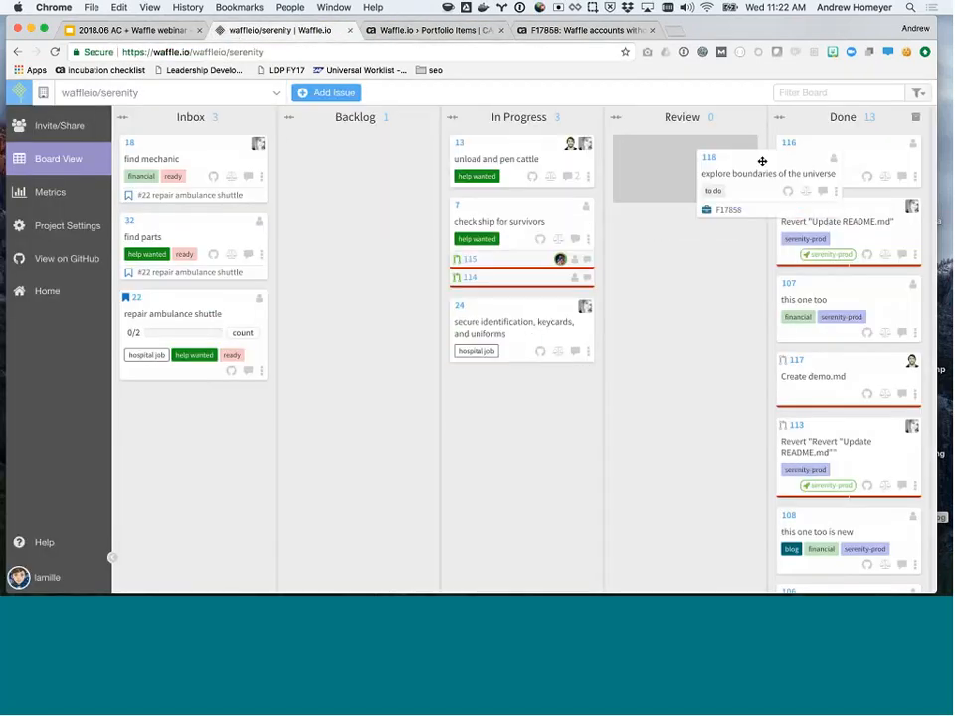
scroll(right, 3)
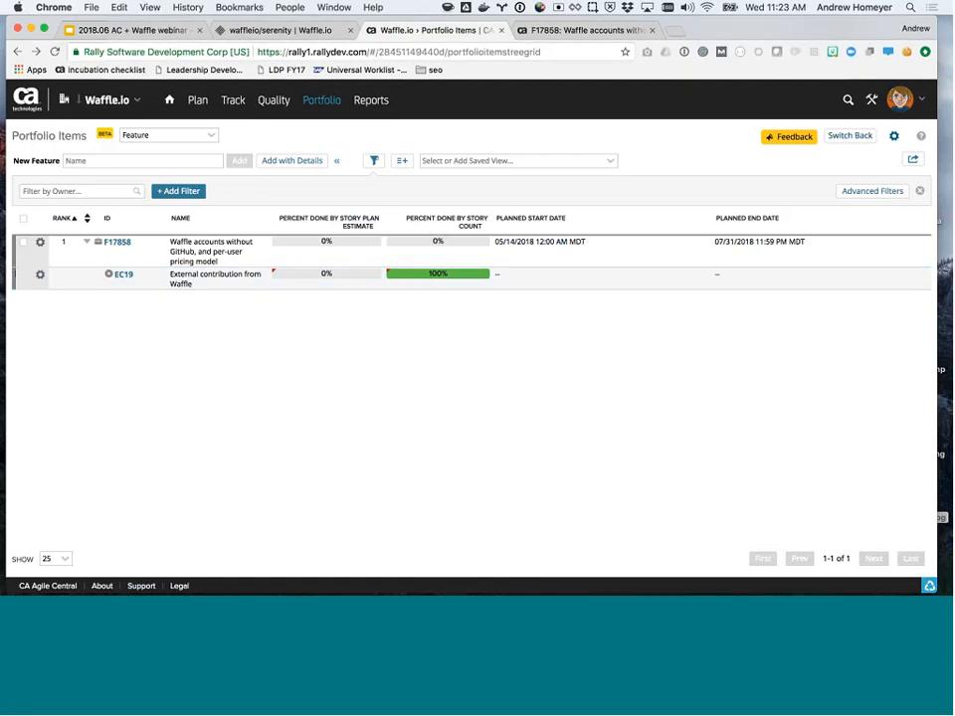
mouse_move(420, 386)
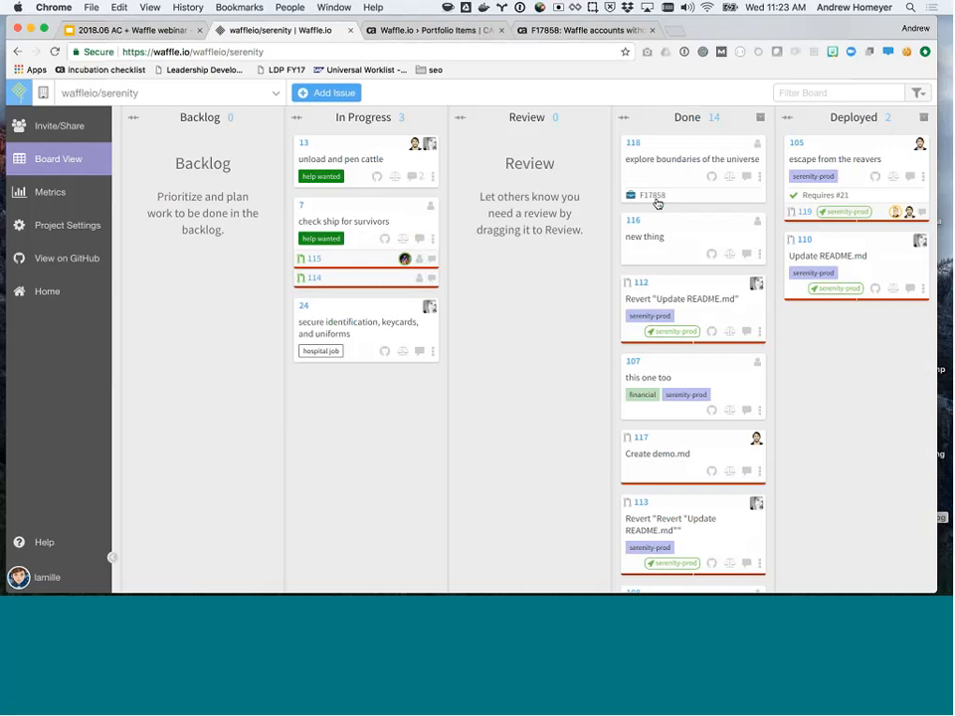
mouse_move(658, 203)
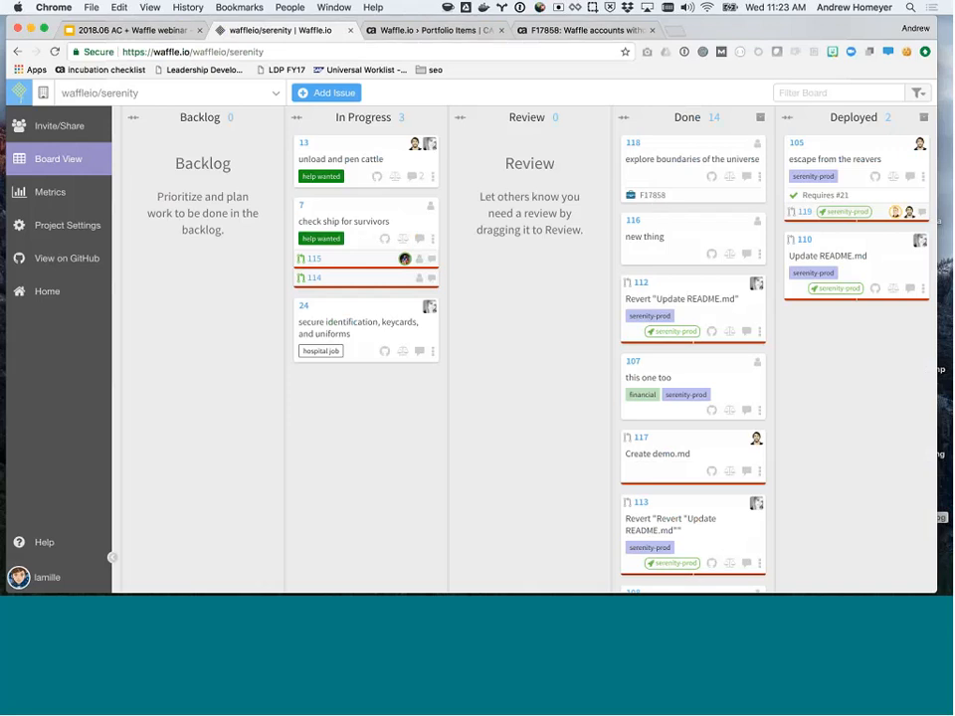
Return to the presentation slideshow.
click(111, 110)
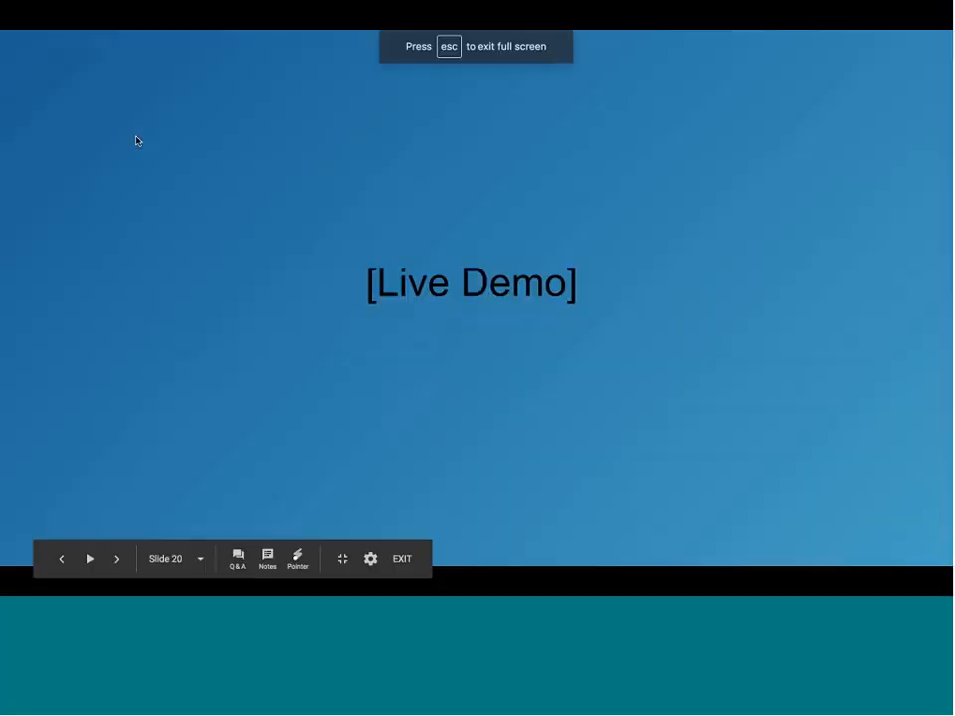
Advance the slideshow two slides past the Live Demo slide.
click(117, 559)
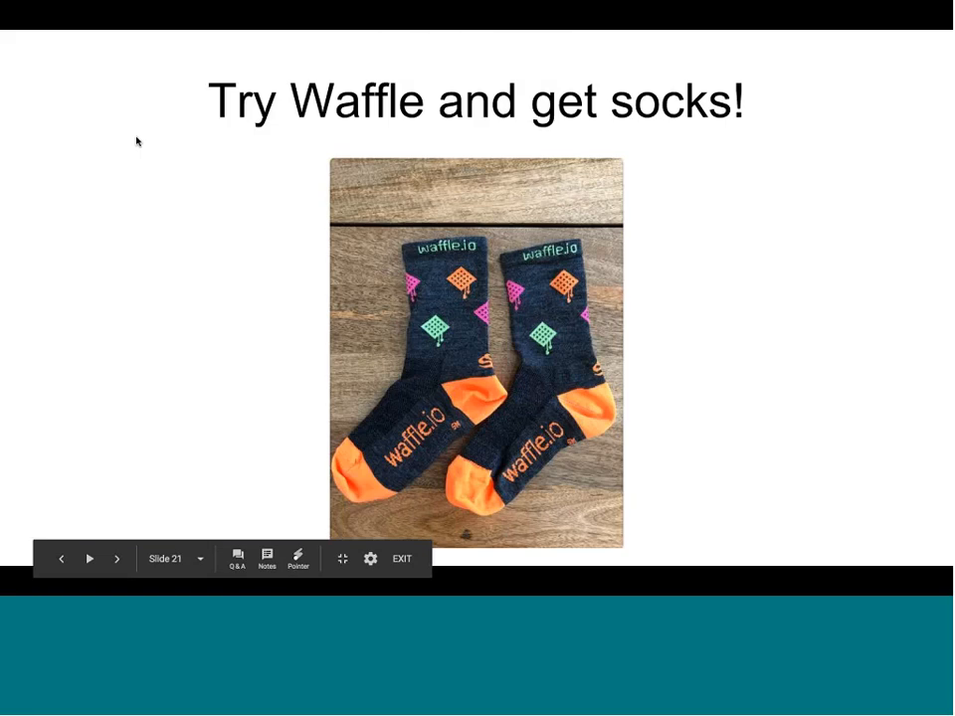
click(116, 558)
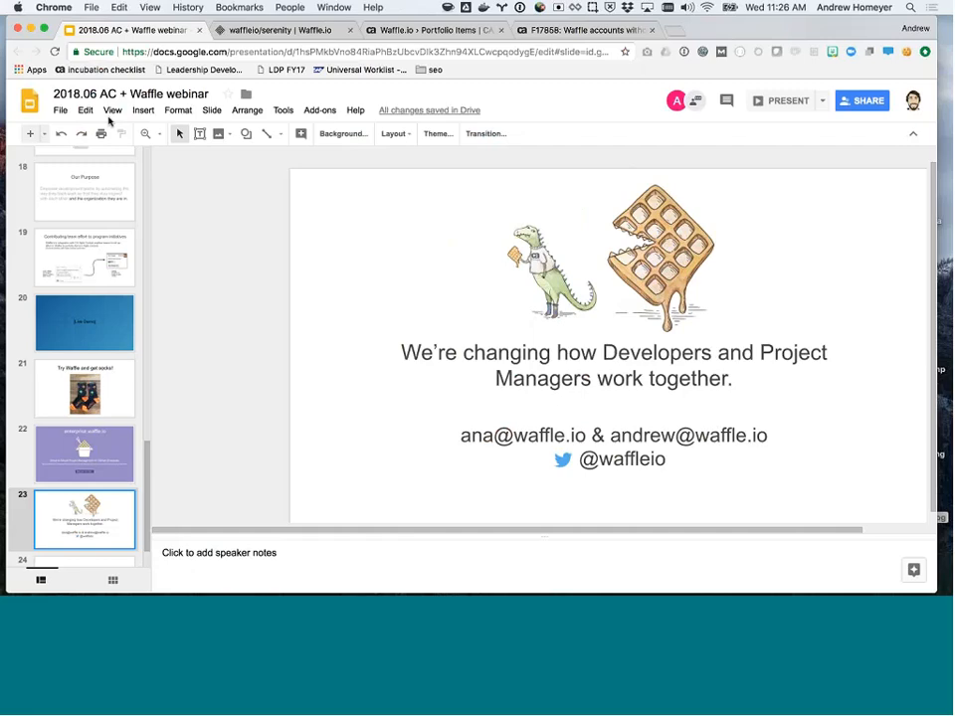
mouse_move(195, 231)
text(veter)
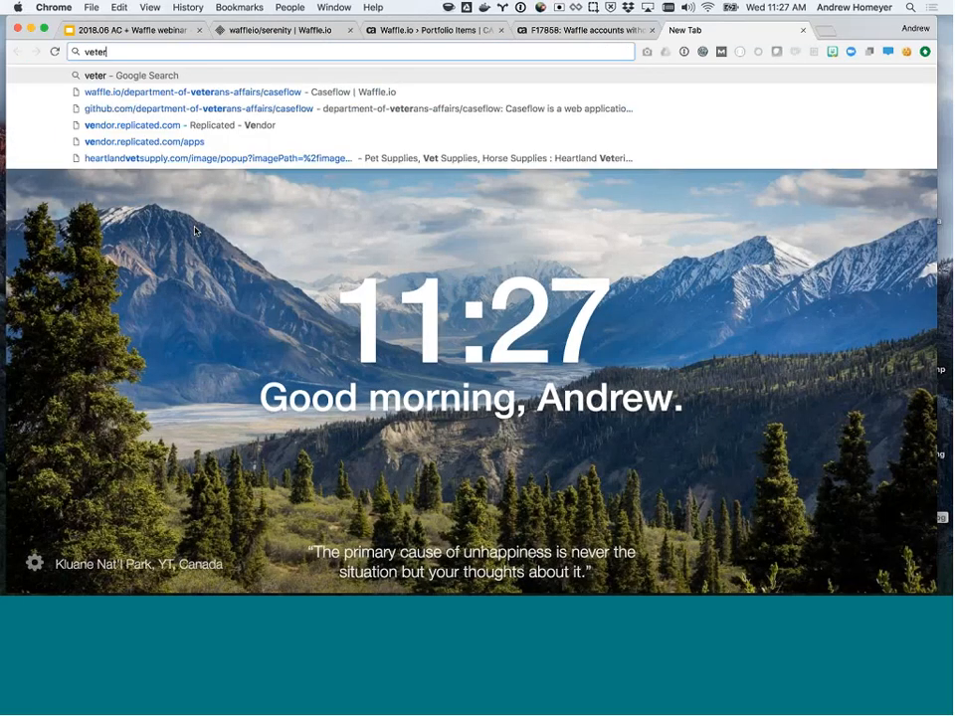
Go to the waffle.io board for mozilla-lockbox/lockbox-extension in a new Chrome tab.
click(198, 91)
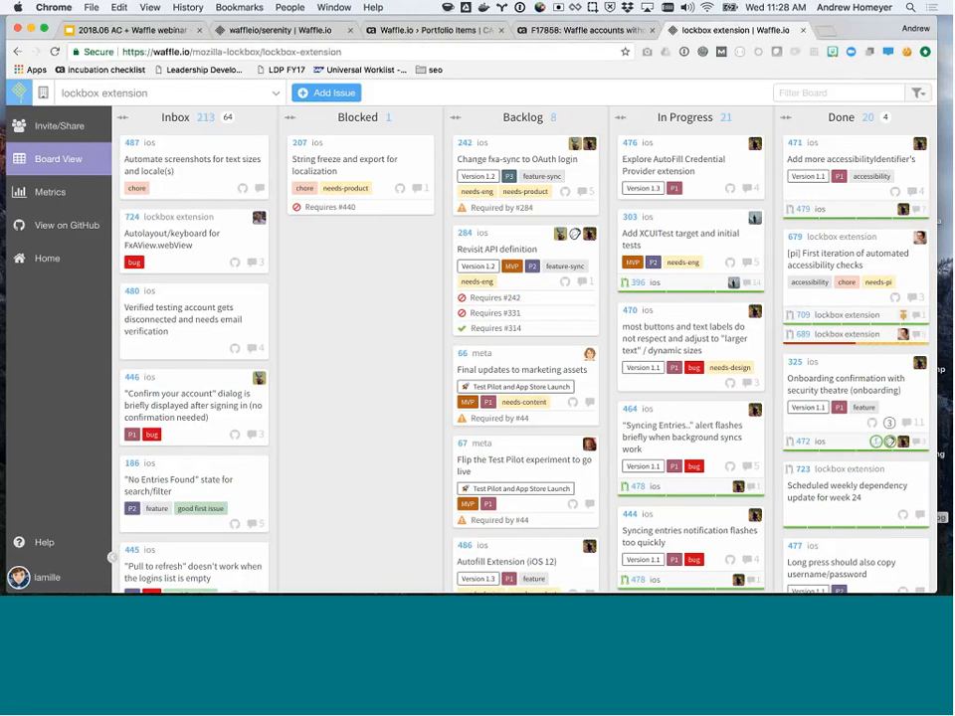
Open the lockbox extension Metrics page from the sidebar.
click(50, 191)
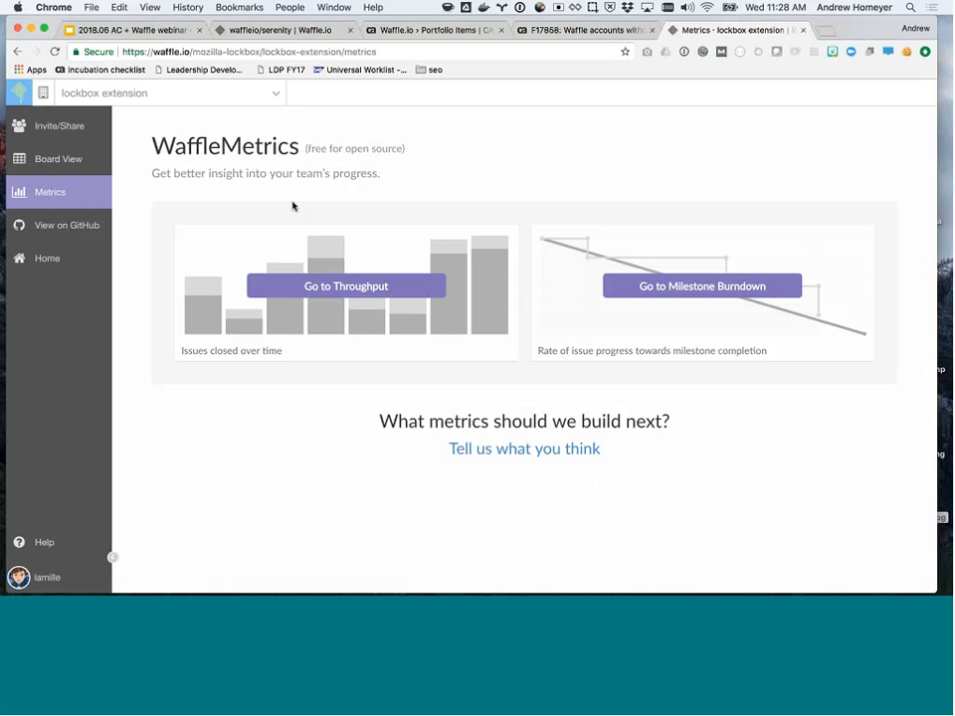
mouse_move(564, 160)
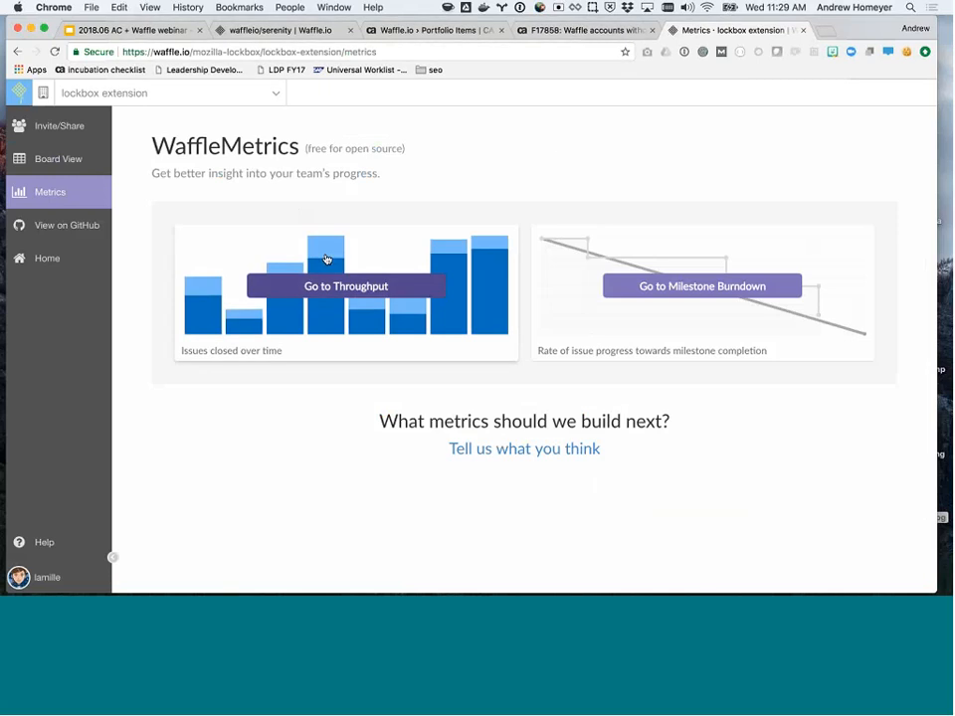
Open the Throughput graph starting 29 April 2017, grouped in 2-week periods.
click(345, 285)
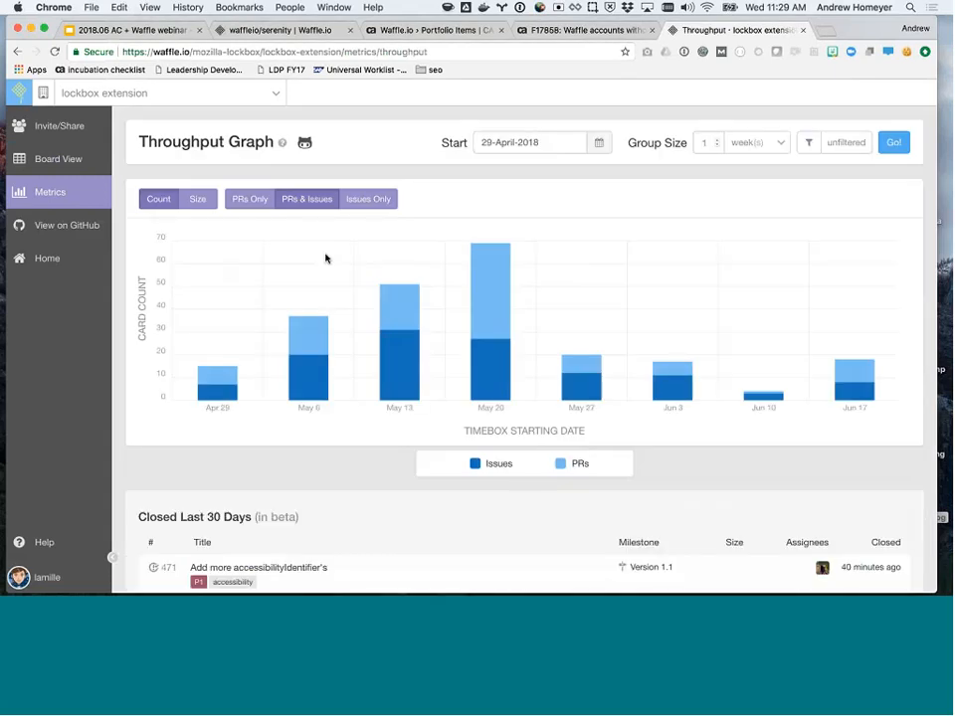
mouse_move(608, 176)
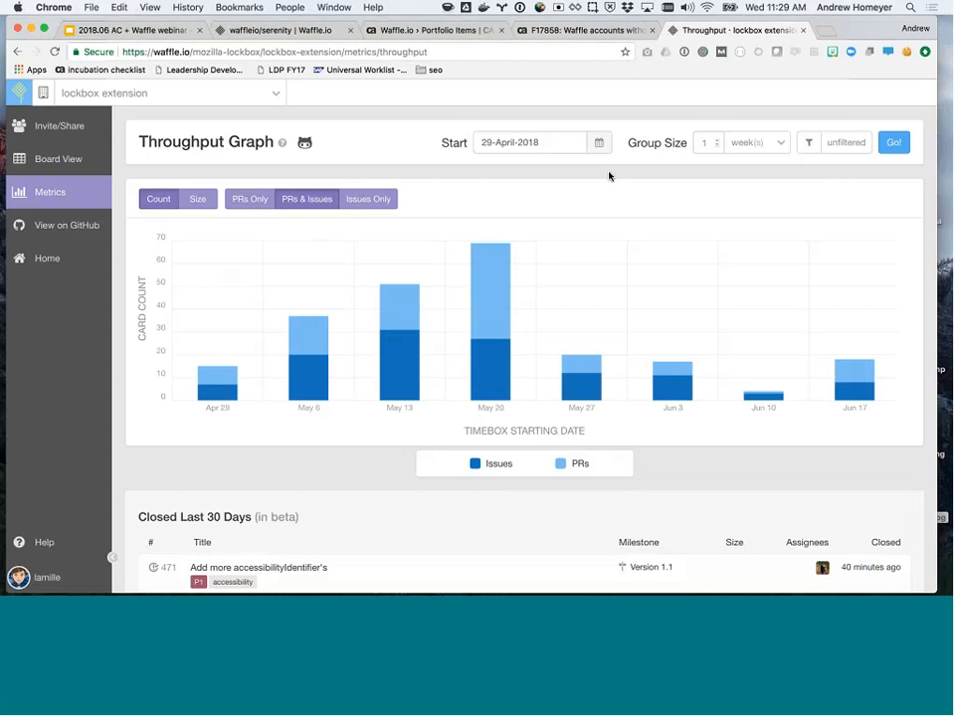
click(529, 141)
text(2)
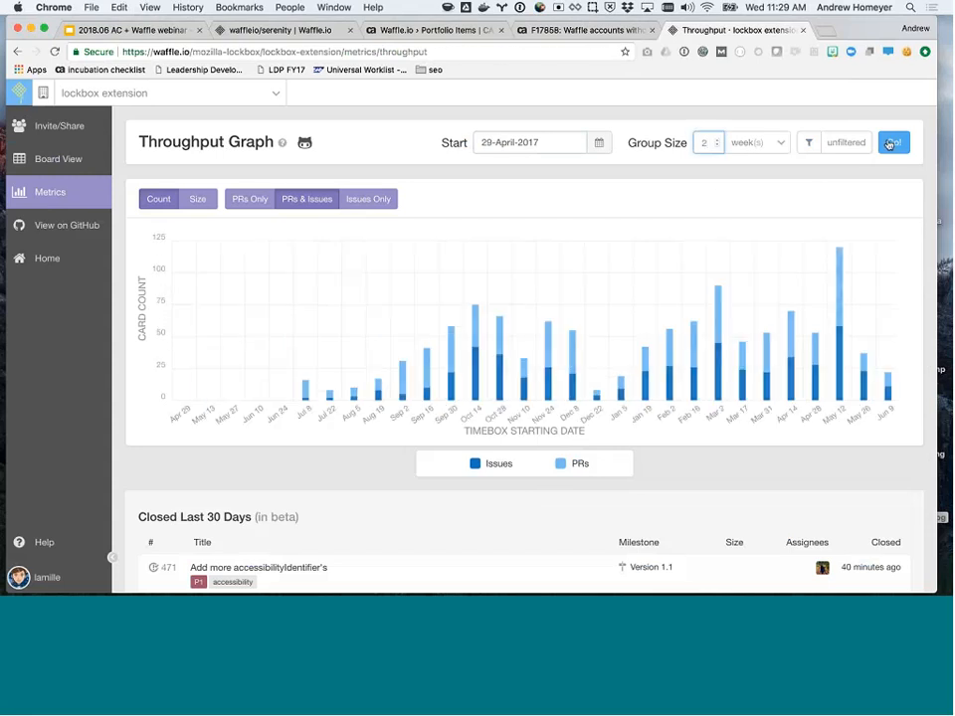
Apply the April 2017 range and filter the throughput chart to PRs only.
click(892, 142)
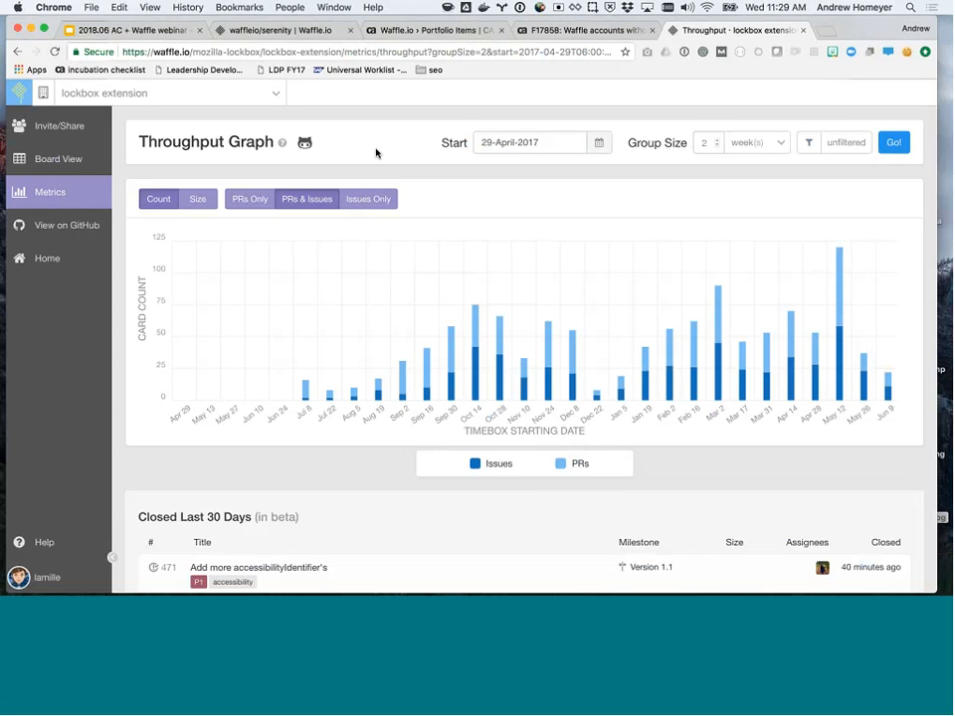
click(249, 199)
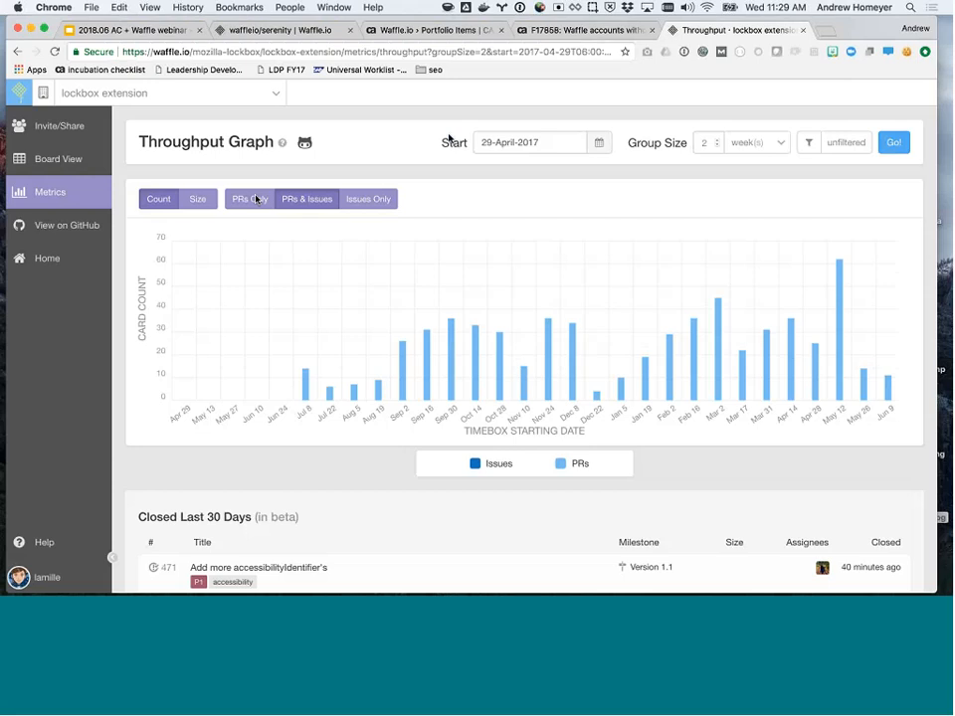
click(249, 199)
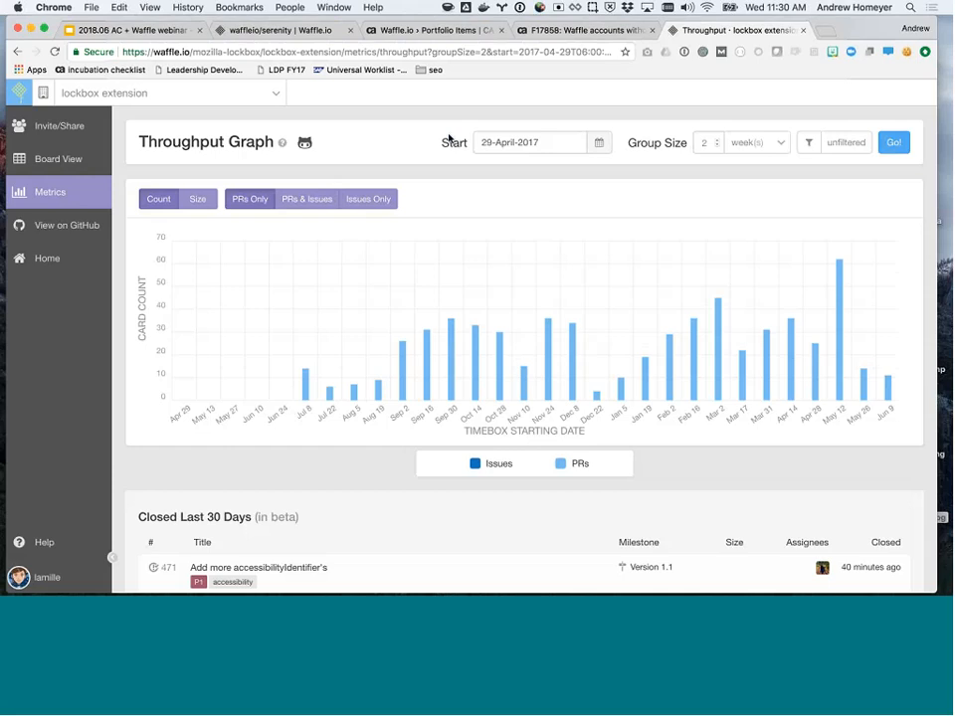
Go back to the lockbox extension Metrics overview via the sidebar.
click(50, 192)
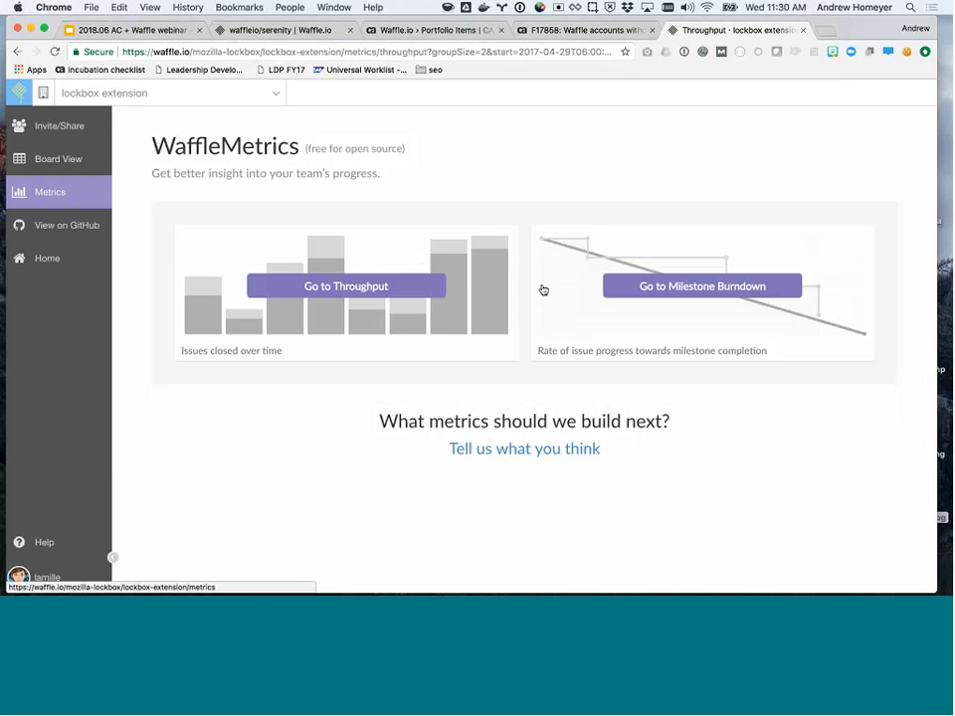
Open Milestone Burndown and pick Version 1.1 from the milestone list.
click(702, 286)
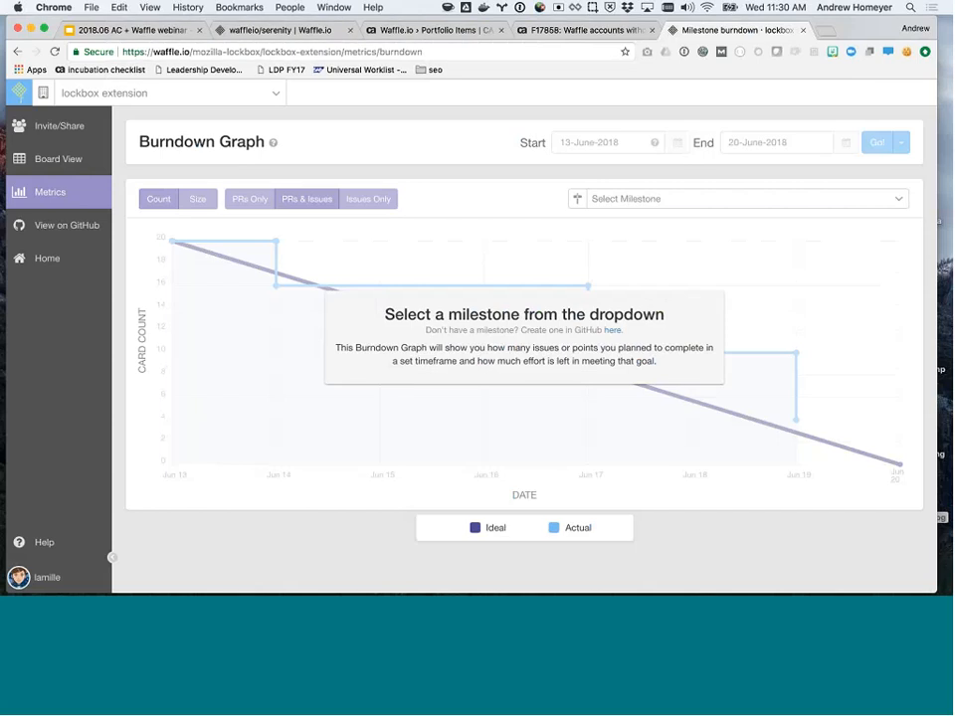
click(740, 198)
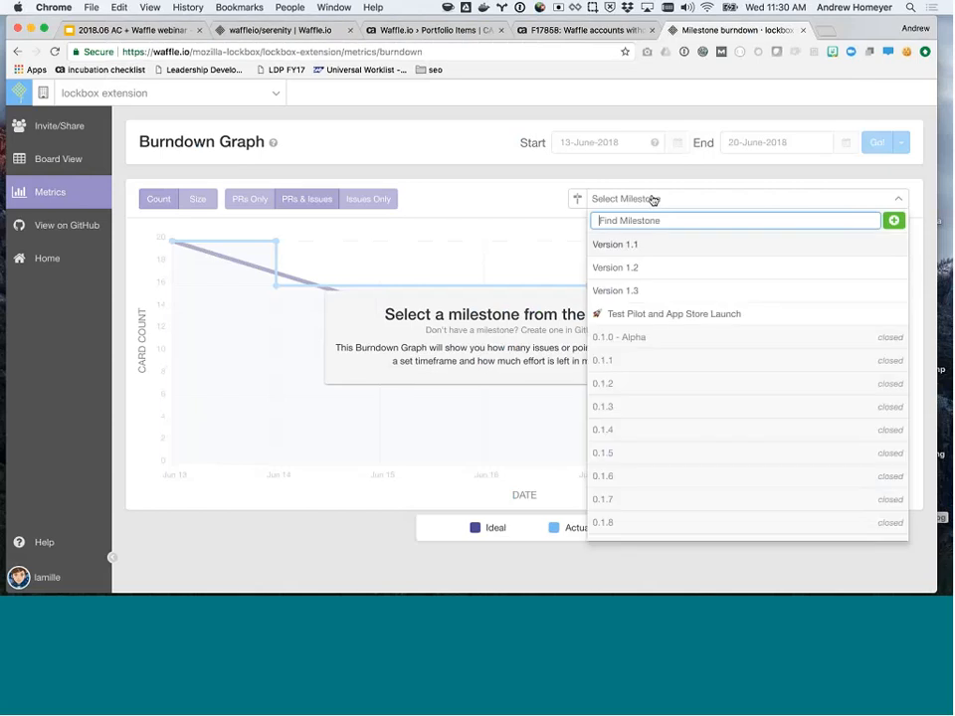
scroll(down, 3)
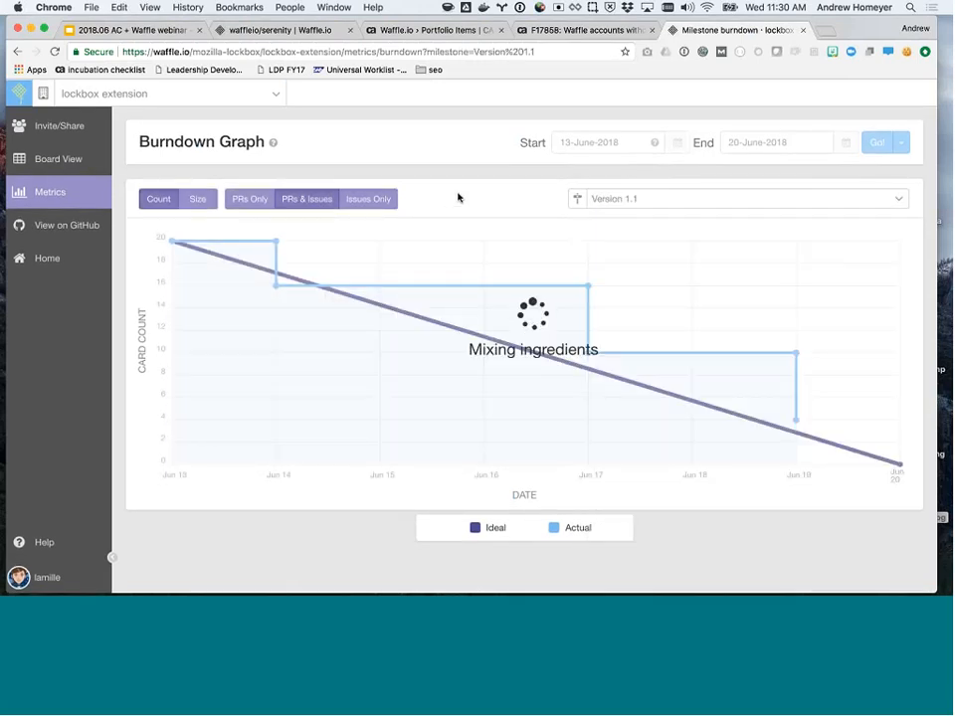
Apply the 04-June-2018 to 29-June-2018 range to load the Version 1.1 burndown.
click(877, 142)
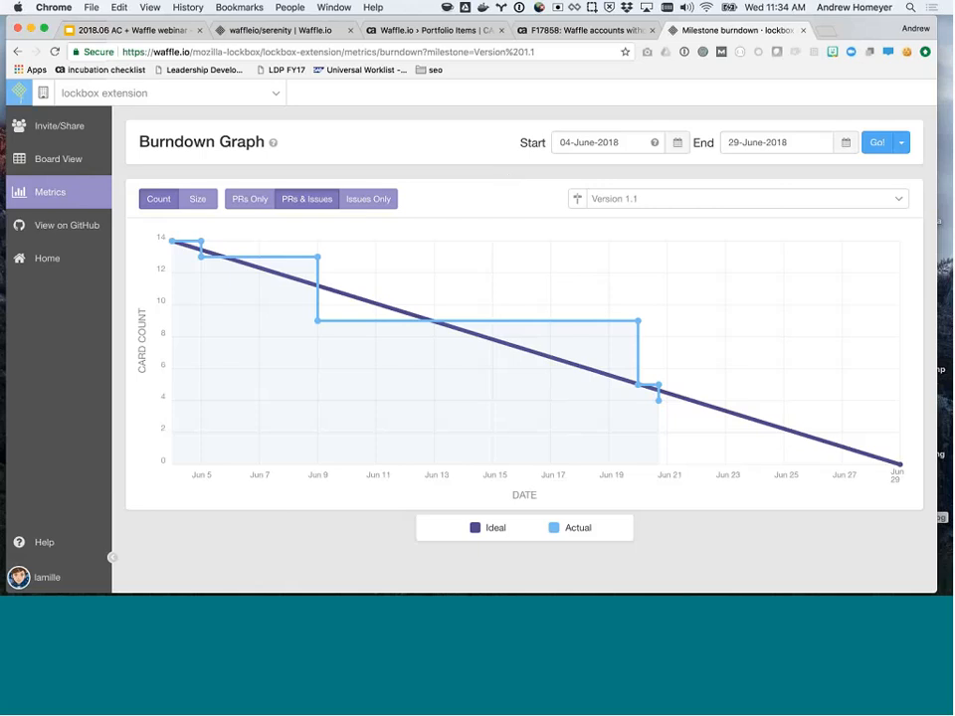
click(582, 30)
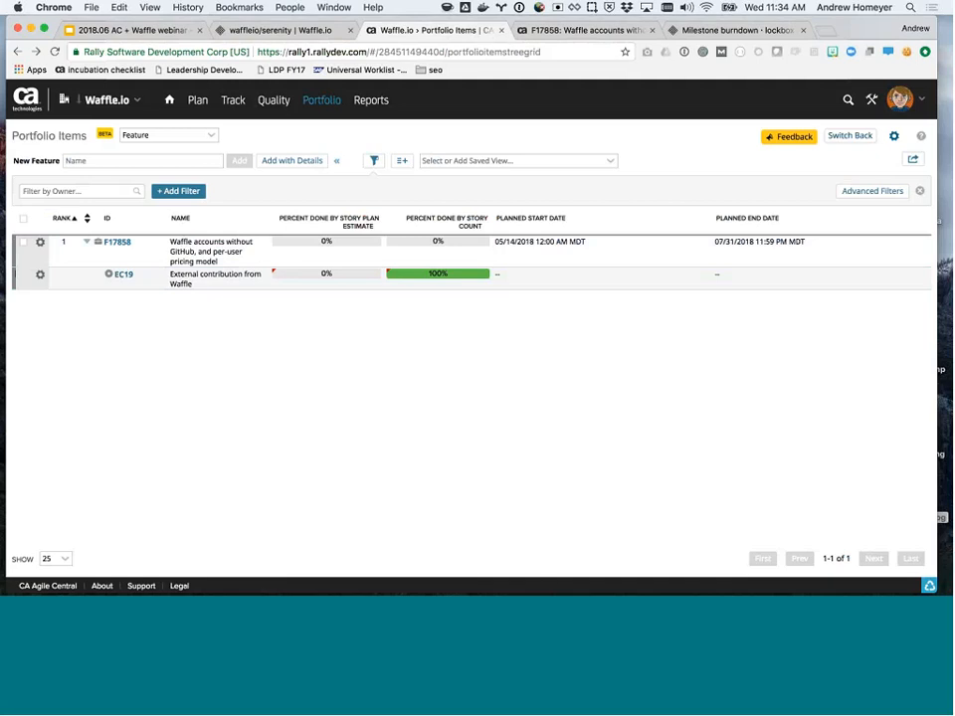
mouse_move(203, 390)
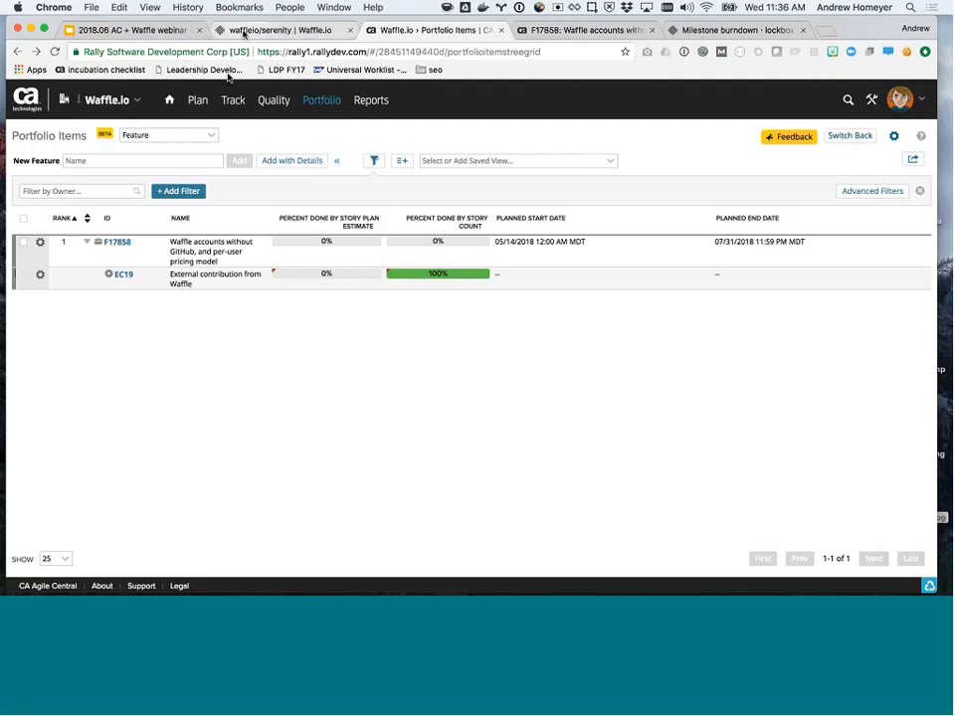
Switch to the waffleio/serenity Chrome tab.
click(282, 30)
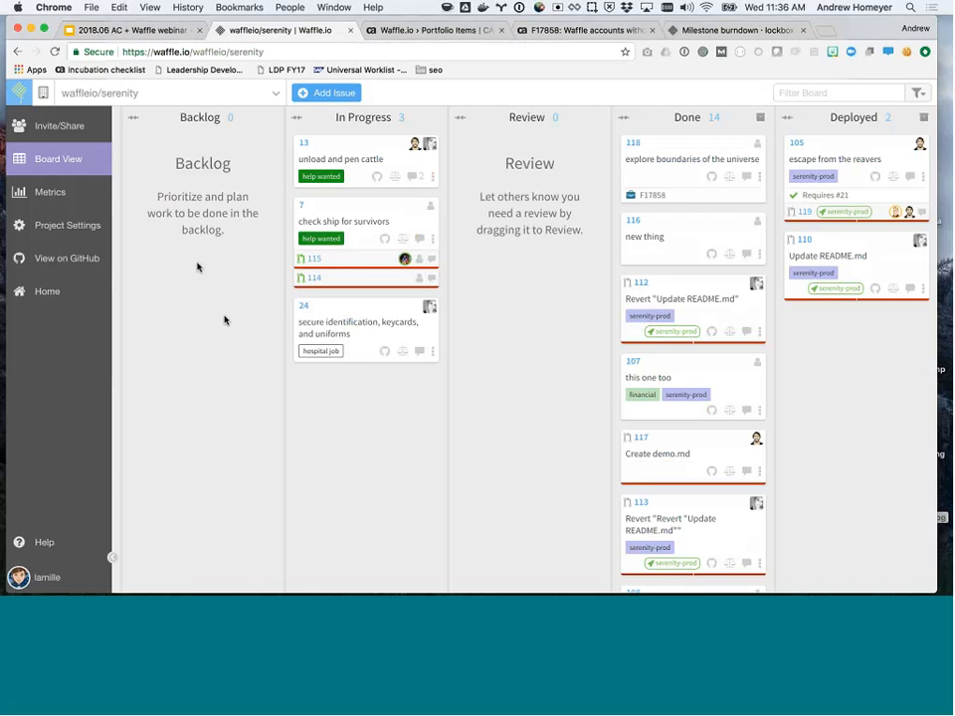
mouse_move(45, 93)
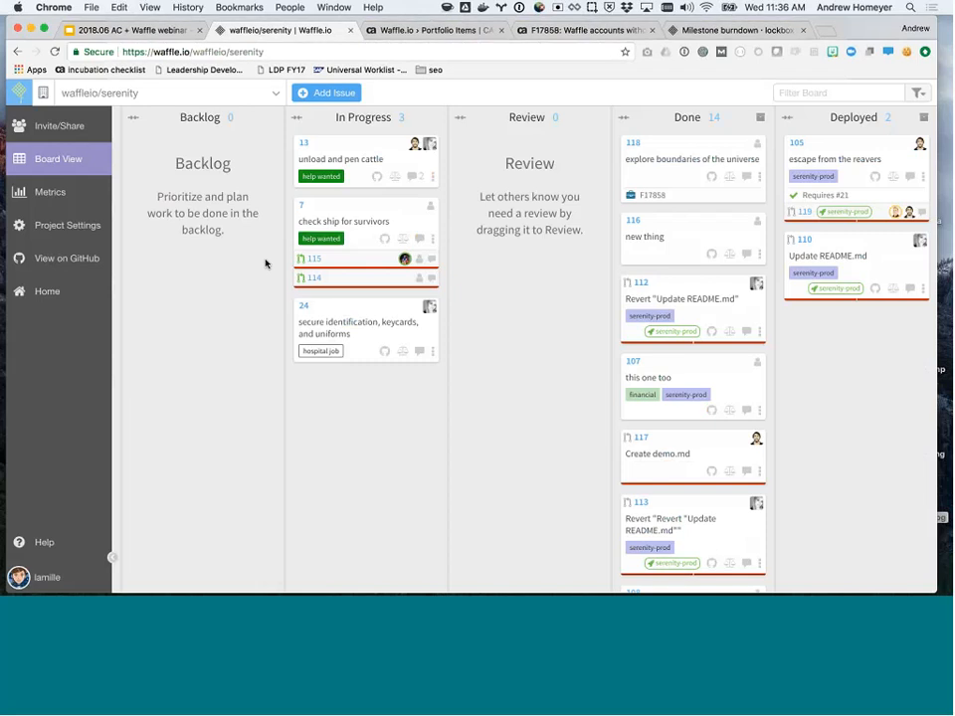
mouse_move(202, 248)
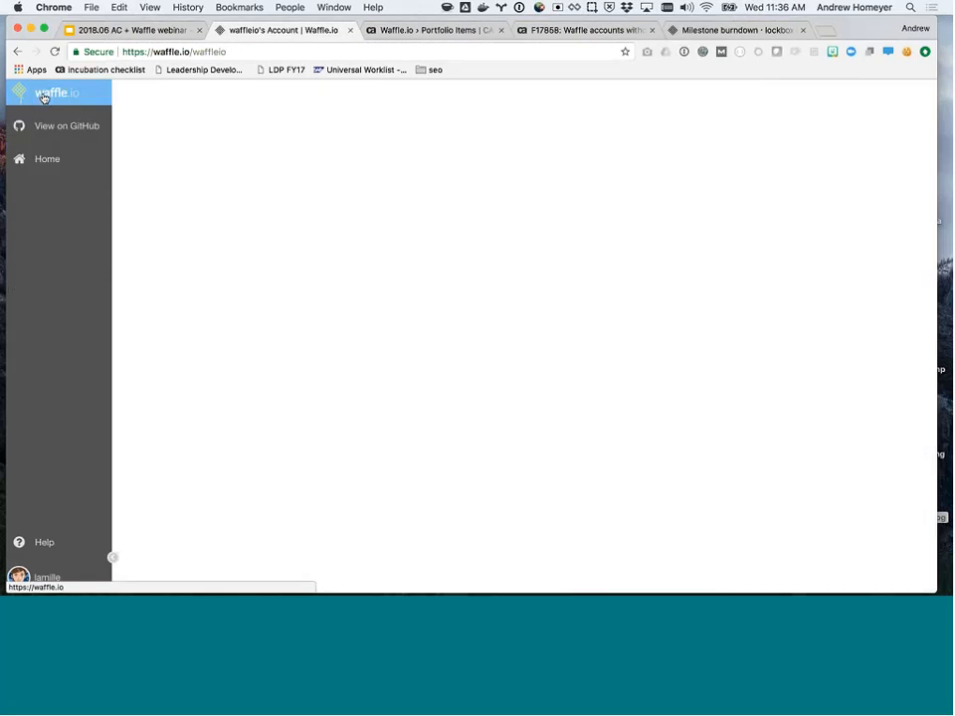
Open the waffleio account page listing GoCode, serenity, milehigh and learning.
click(57, 93)
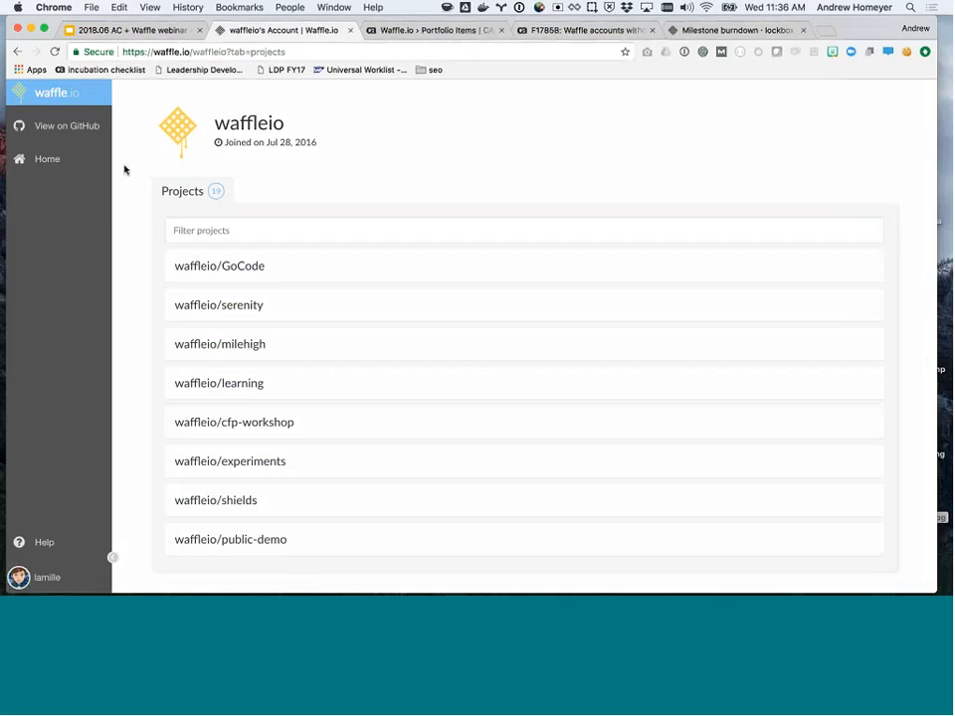
mouse_move(257, 191)
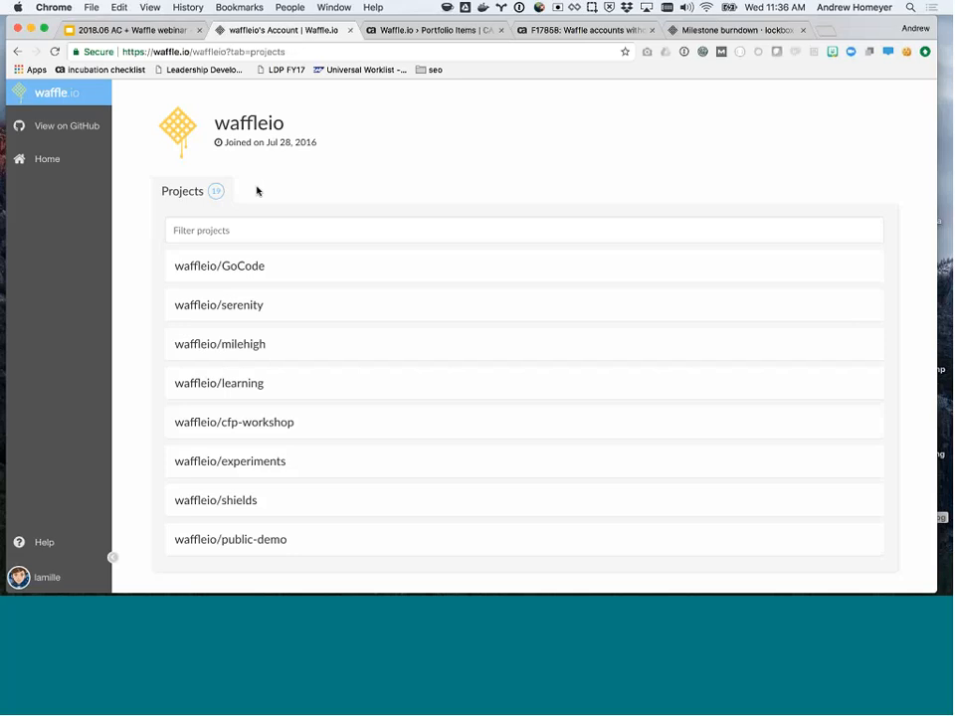
mouse_move(282, 196)
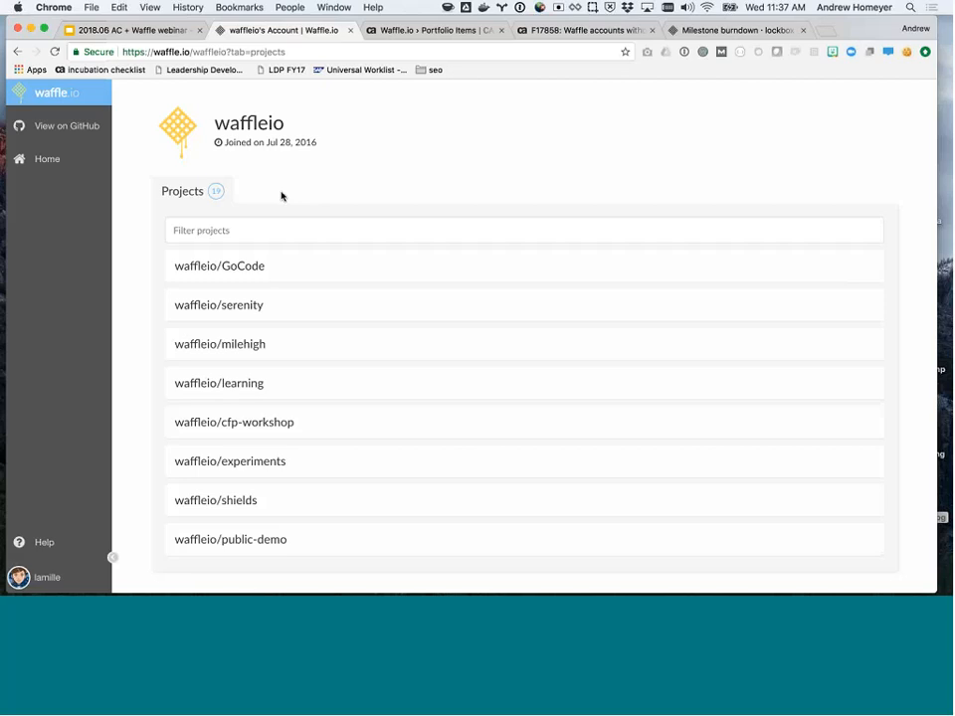
mouse_move(198, 157)
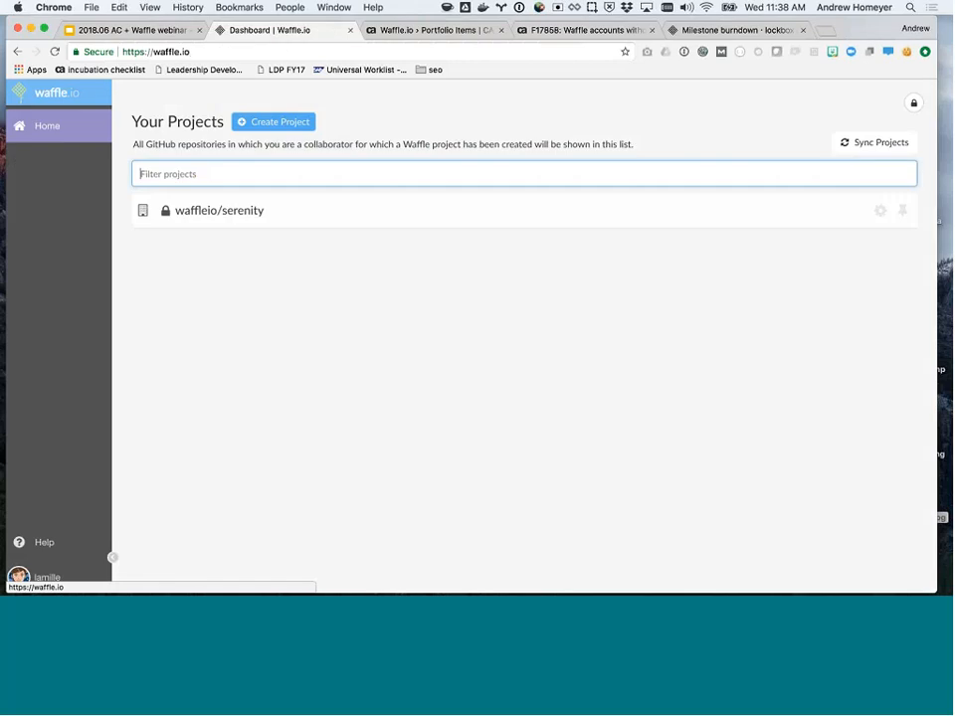
Open waffleio/serenity from the Your Projects list to view its board.
click(219, 210)
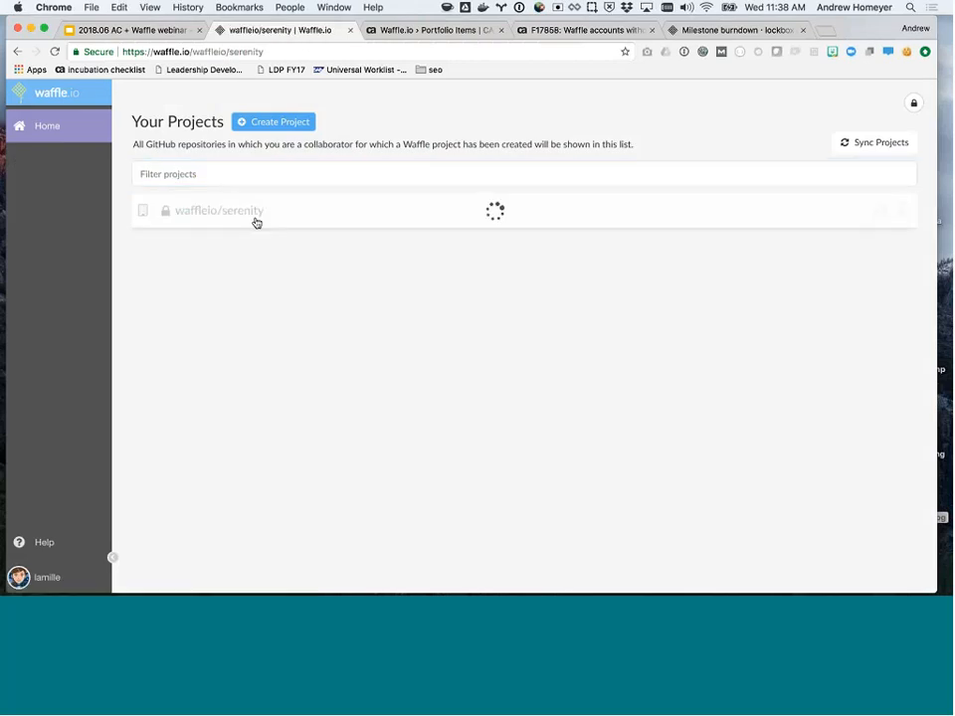
click(219, 210)
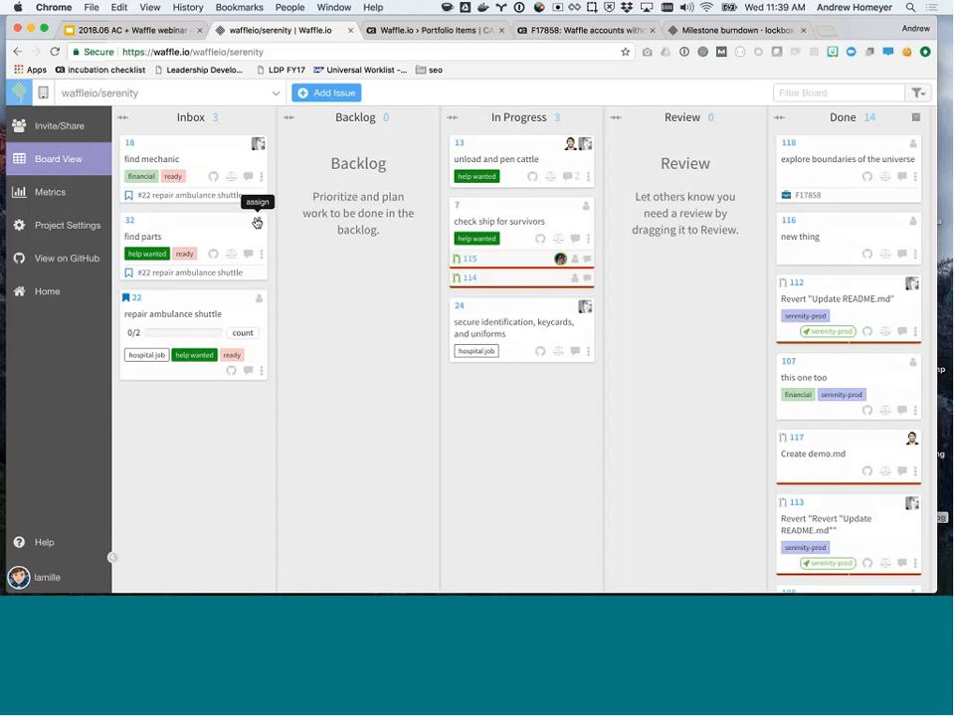
mouse_move(257, 222)
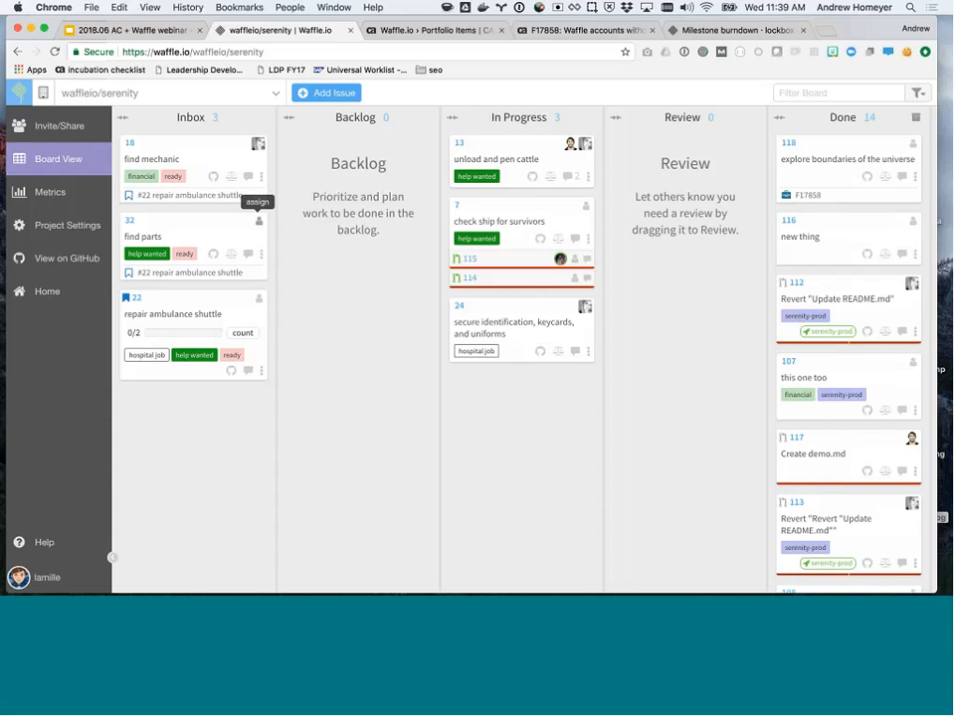